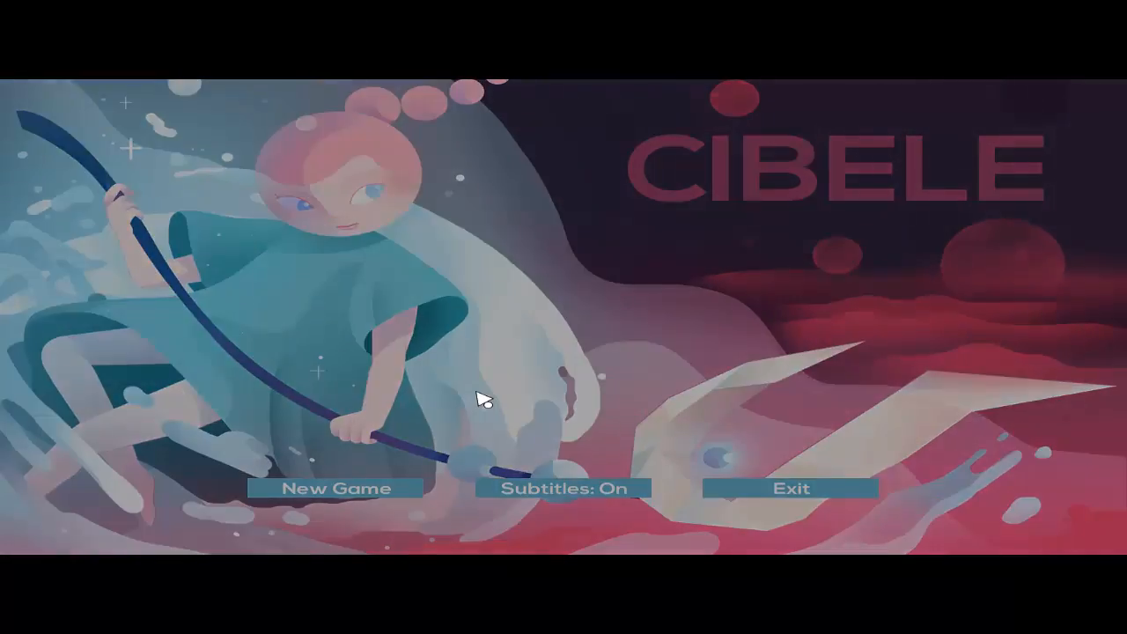
Step: Start a new game of Cibele from the title screen
click(337, 488)
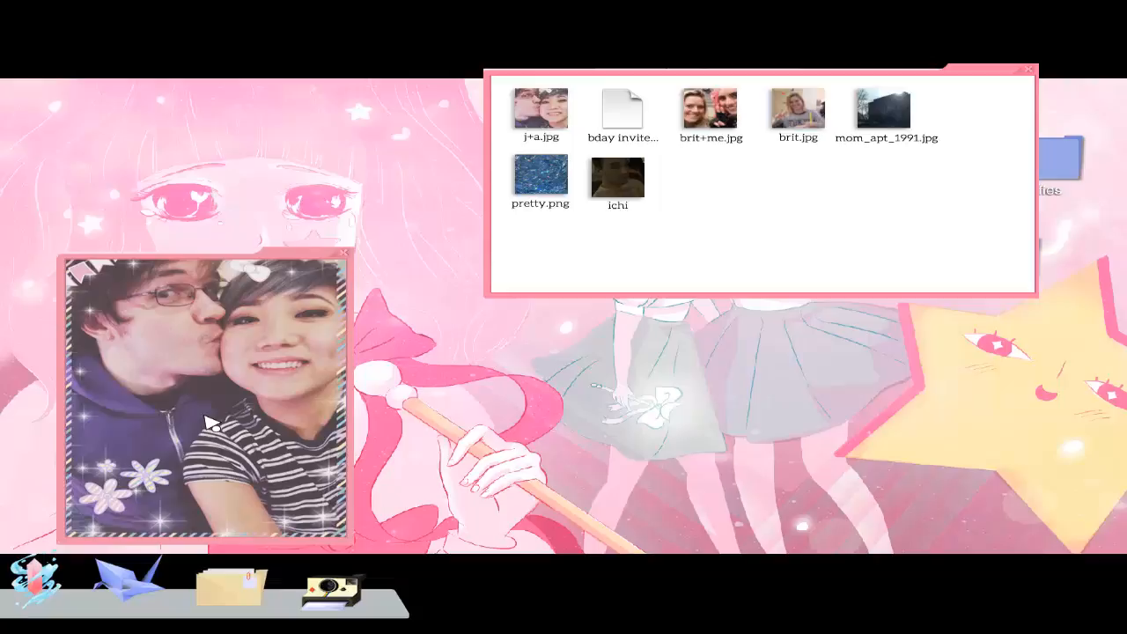
Step: View and close the brit+me, mom_apt_1991 and ichi photos, then close j+a.jpg
double_click(711, 109)
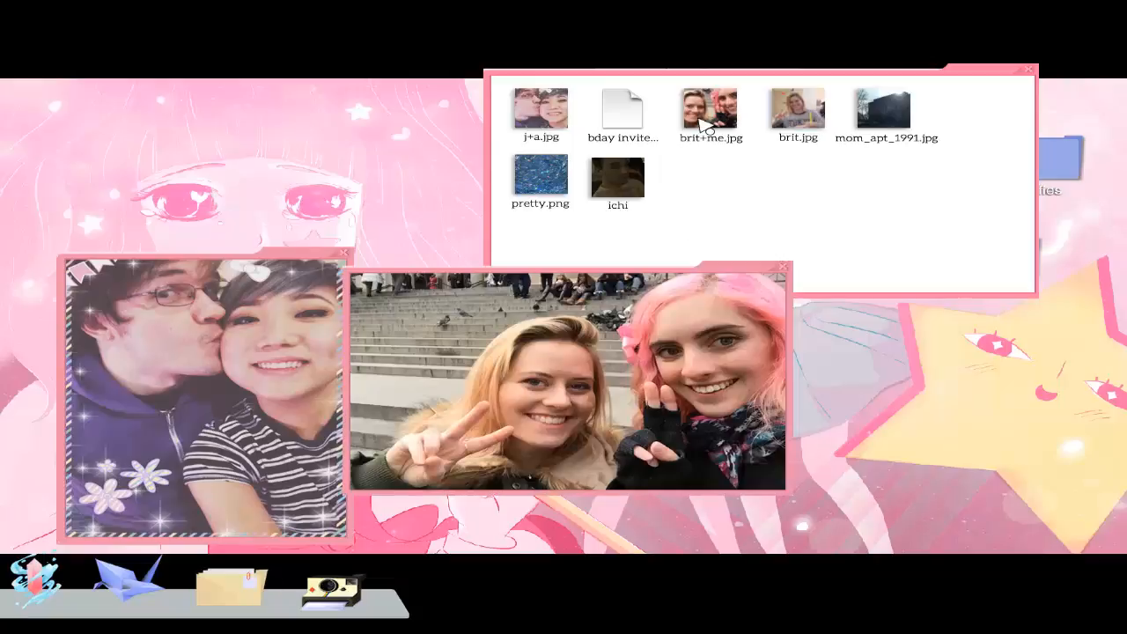
mouse_move(432, 407)
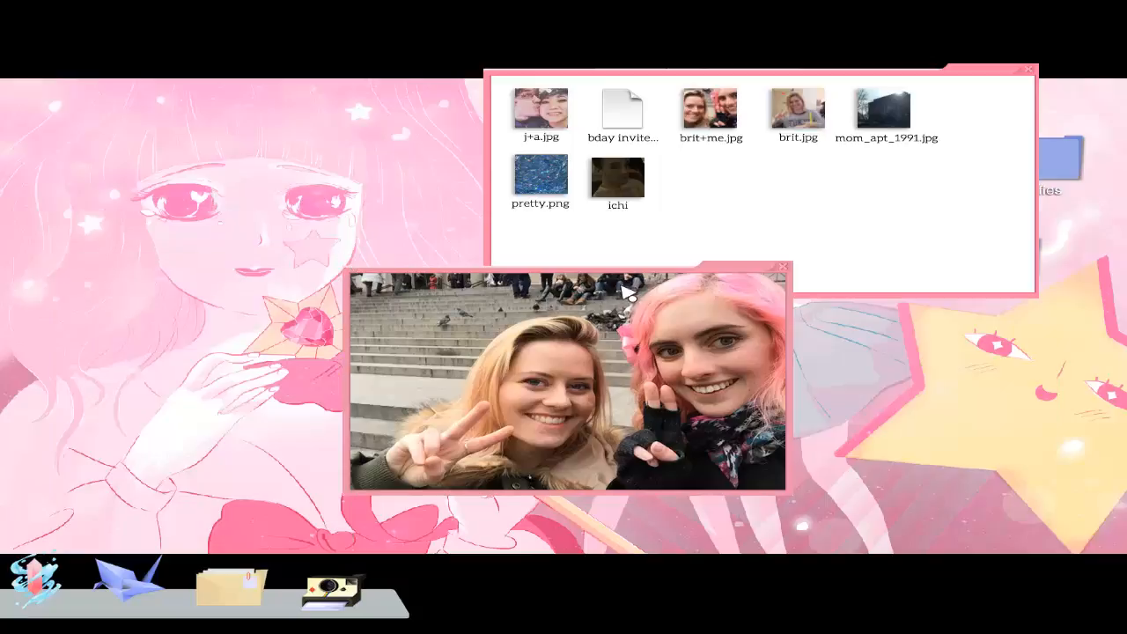
click(782, 266)
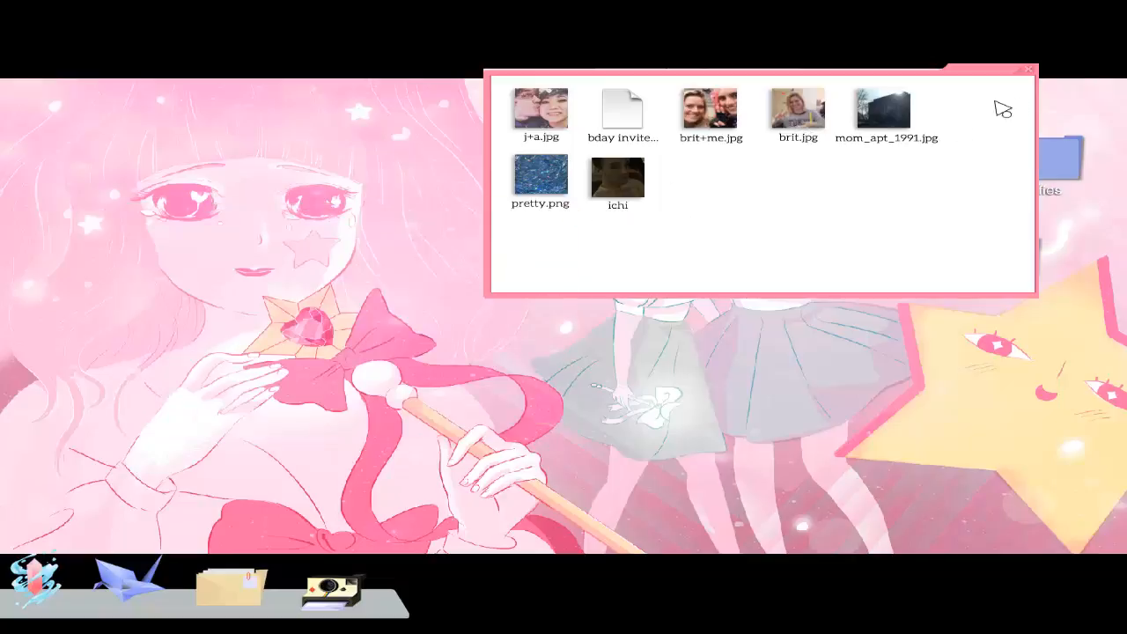
double_click(883, 108)
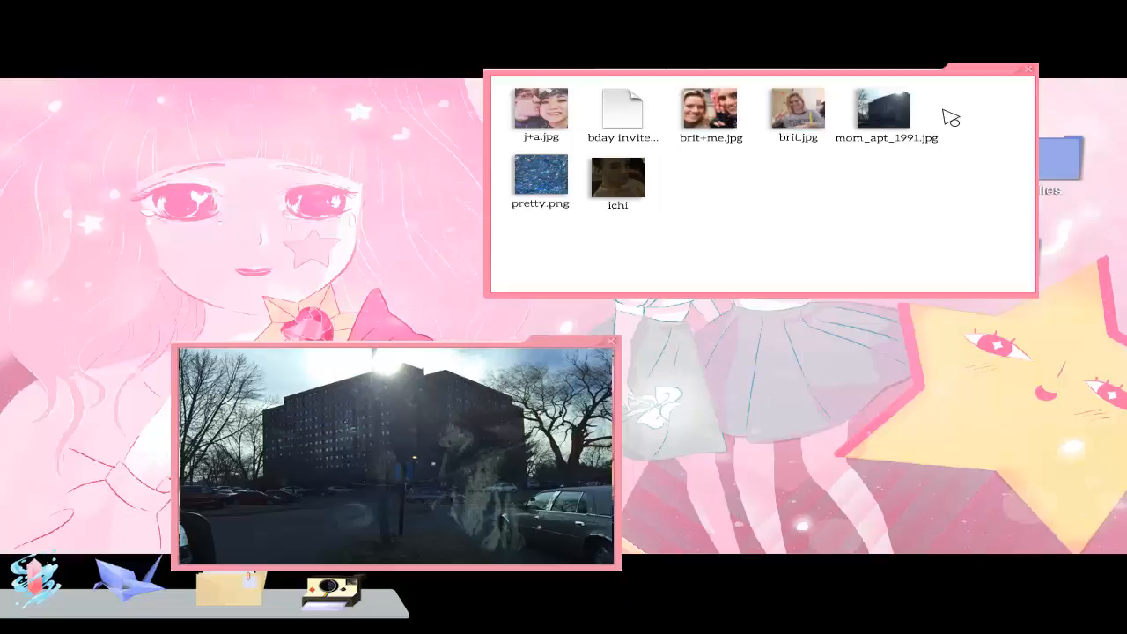
mouse_move(551, 154)
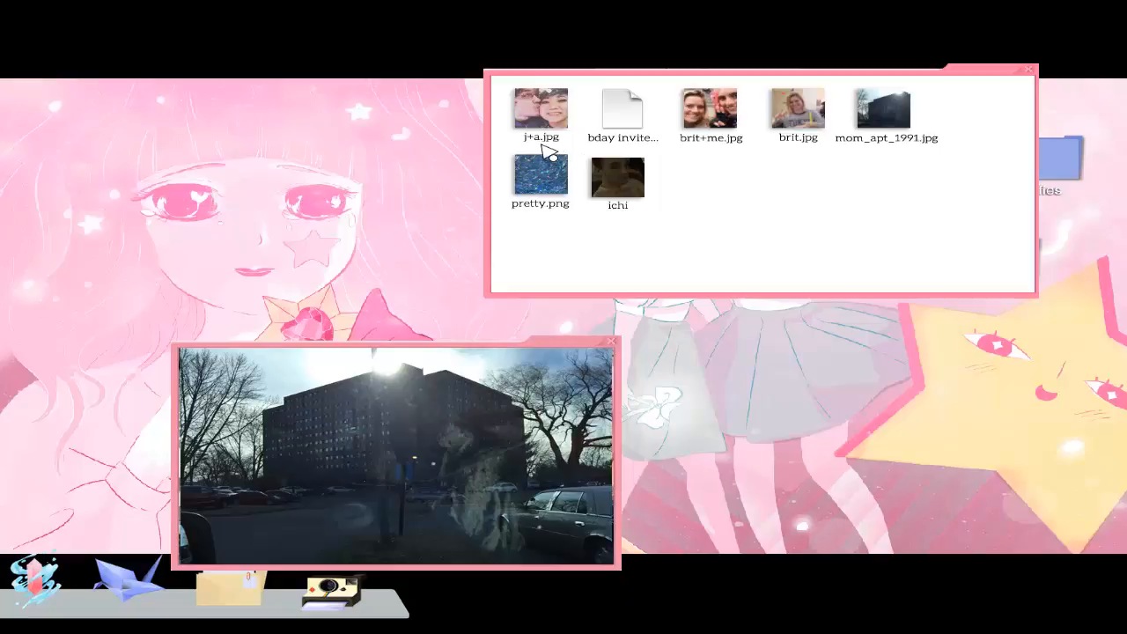
mouse_move(845, 168)
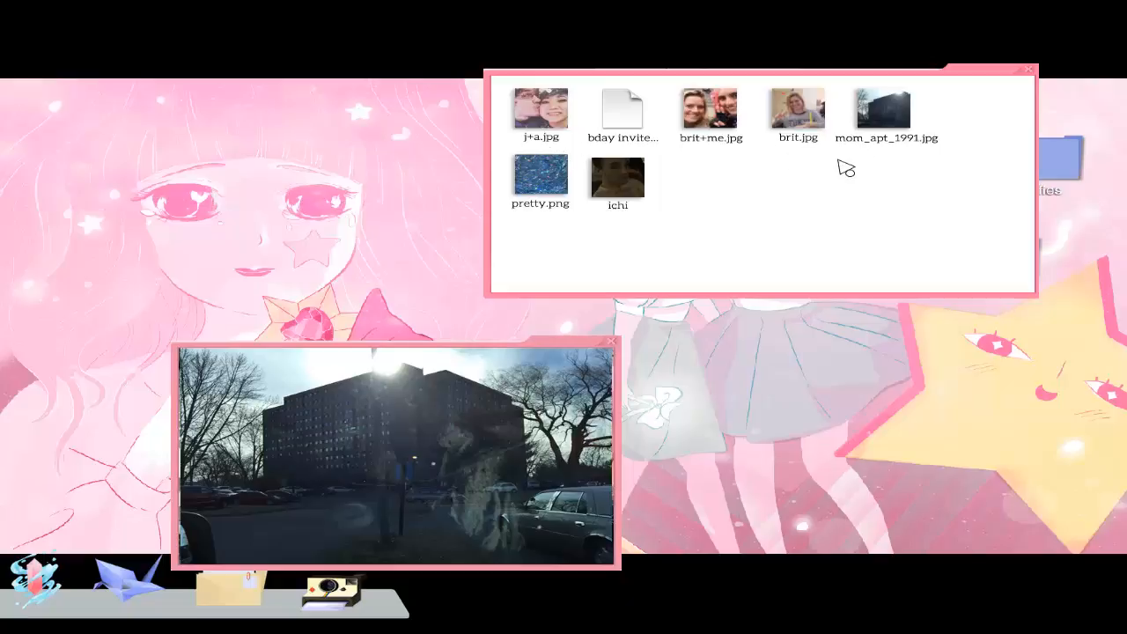
mouse_move(621, 351)
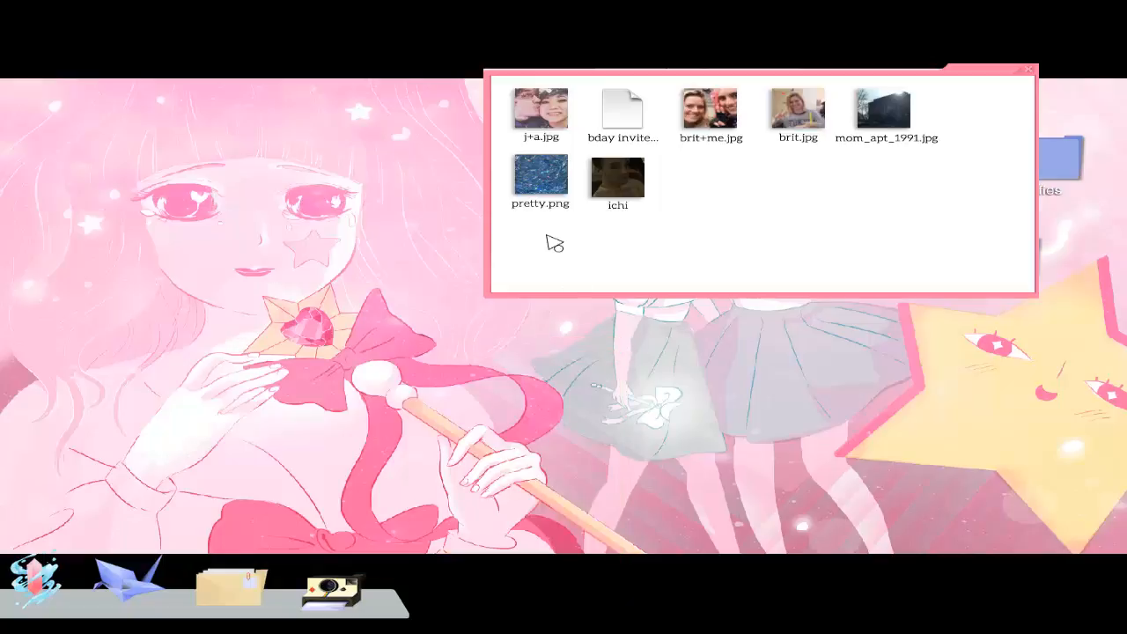
double_click(540, 181)
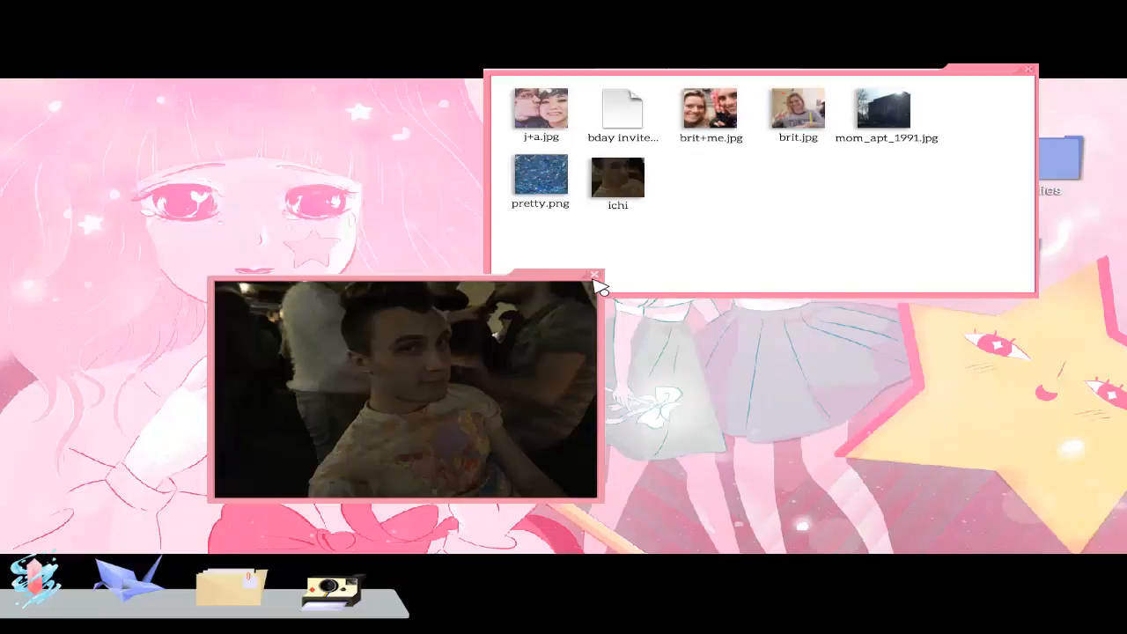
click(594, 275)
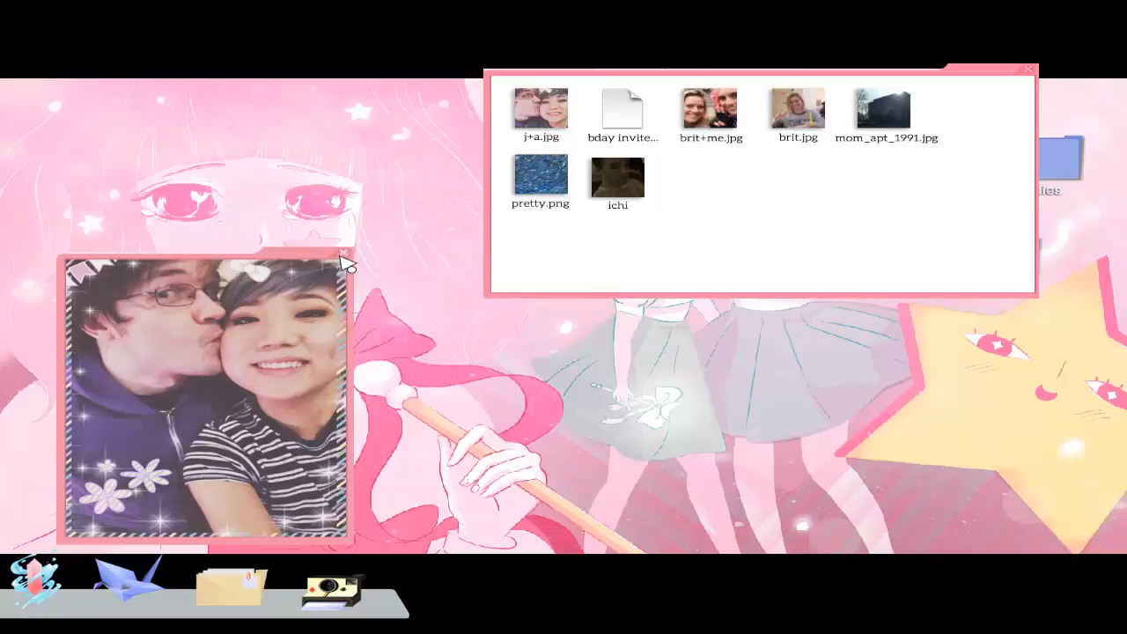
click(344, 264)
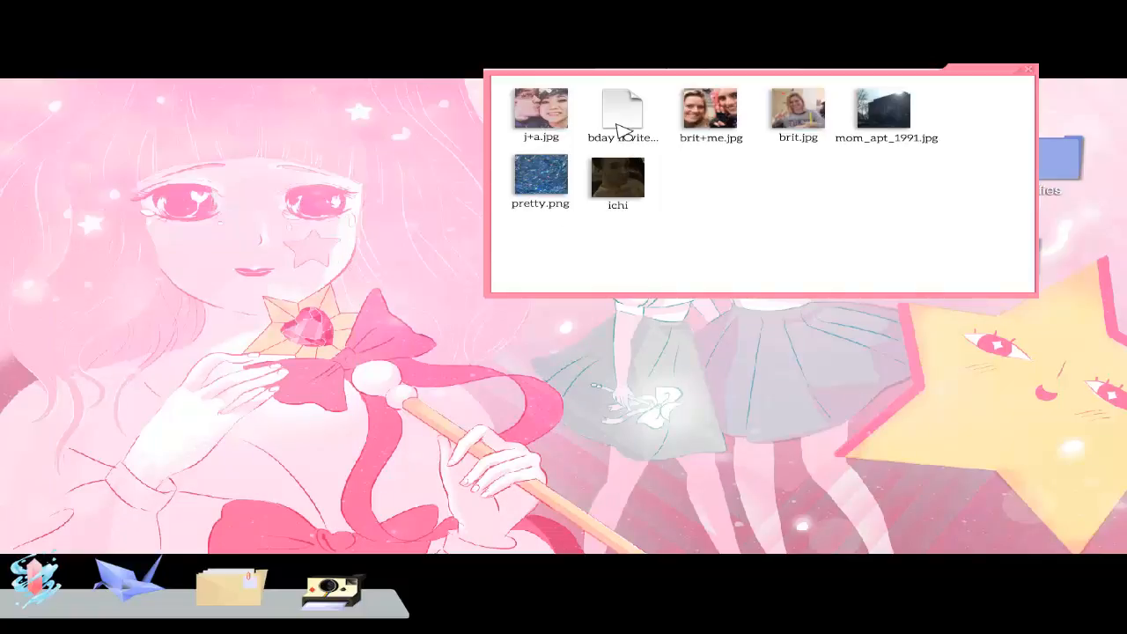
Step: Open the bday invite for the March 15, 2009 party at STEP Dorms lounge
double_click(621, 115)
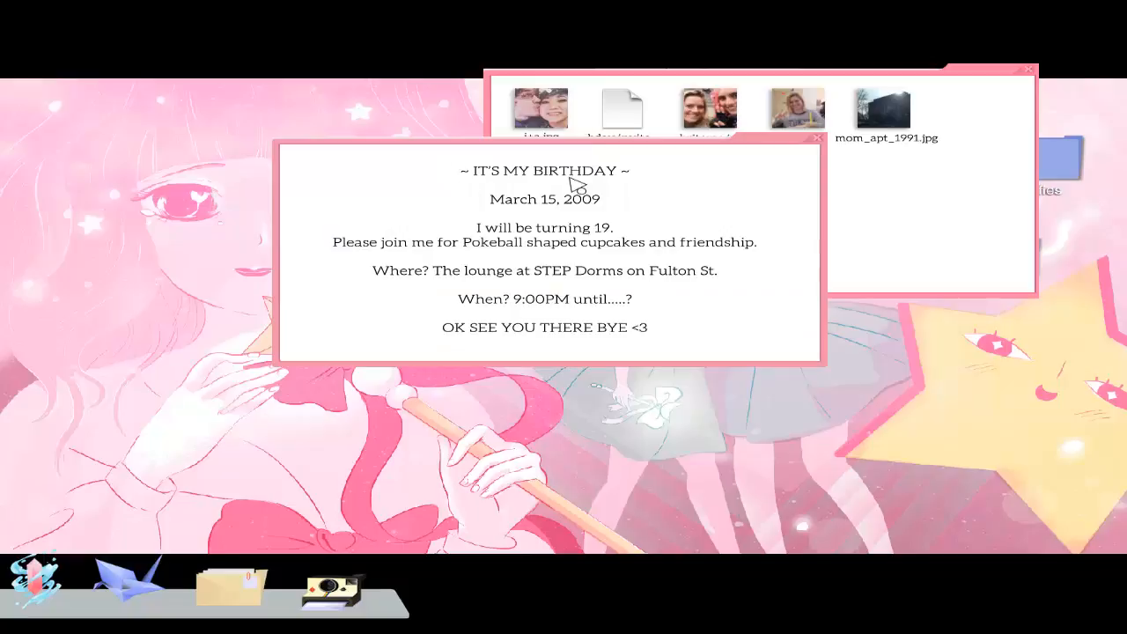
mouse_move(563, 218)
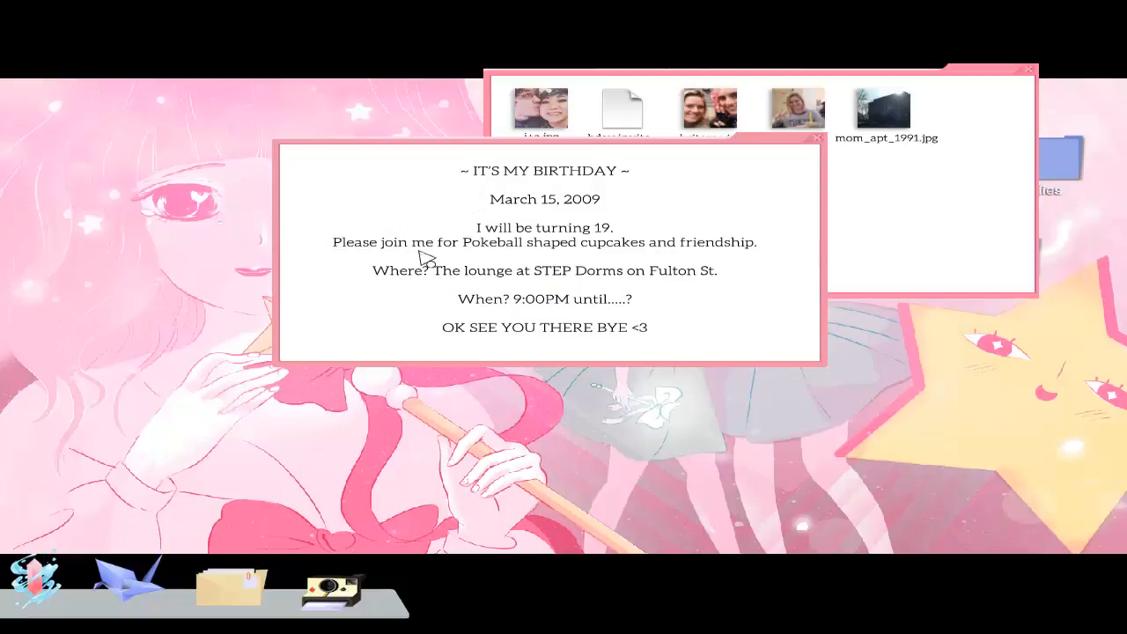
mouse_move(670, 260)
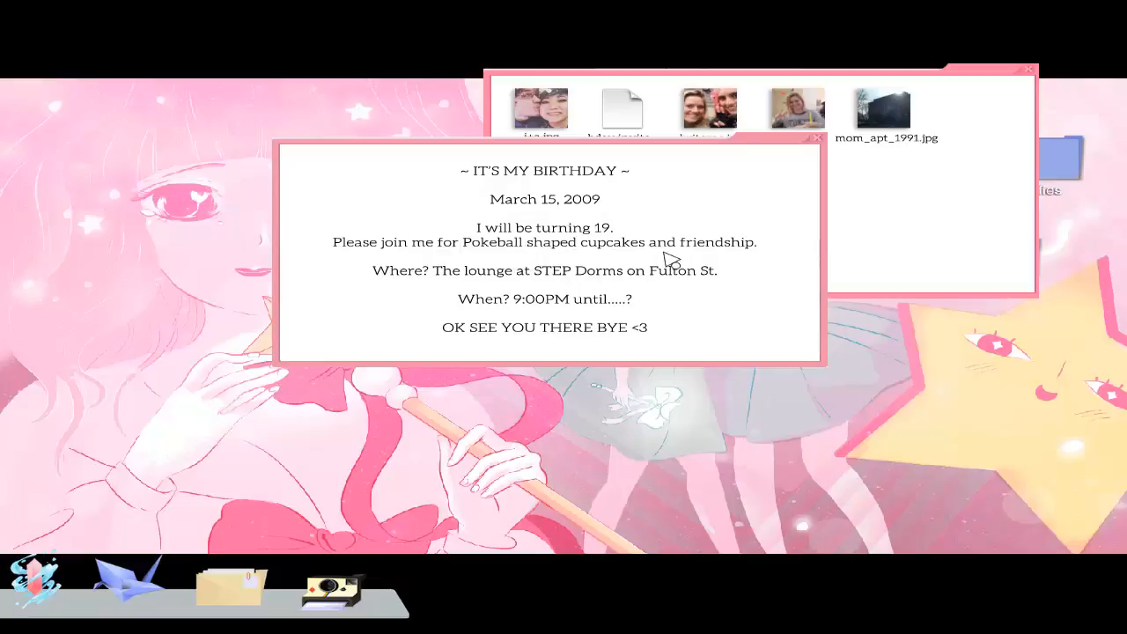
mouse_move(467, 296)
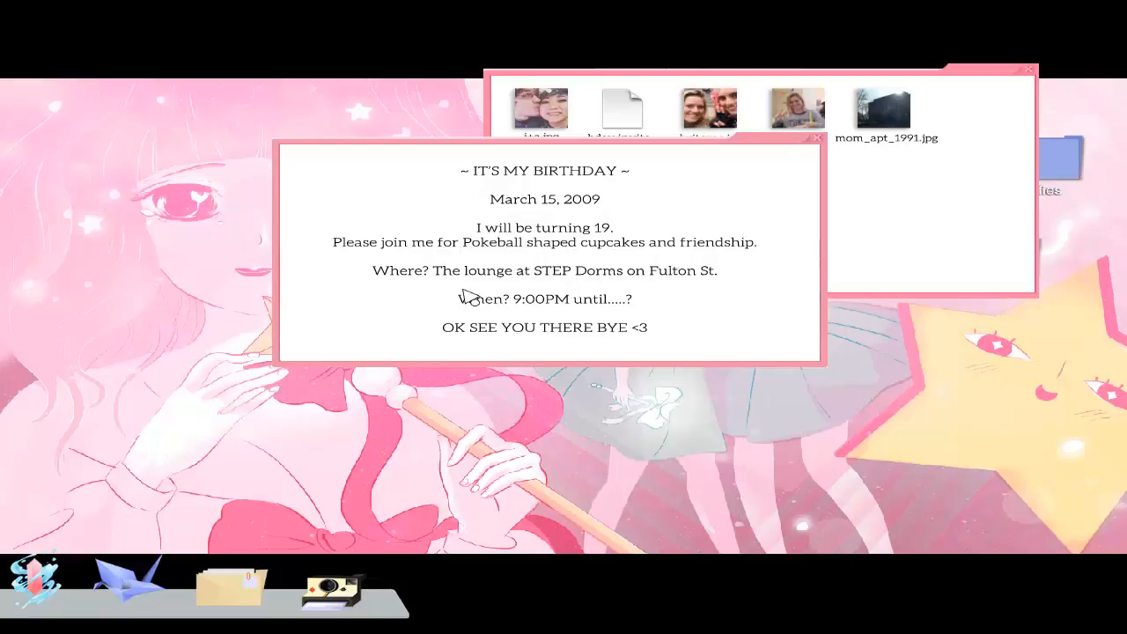
mouse_move(705, 289)
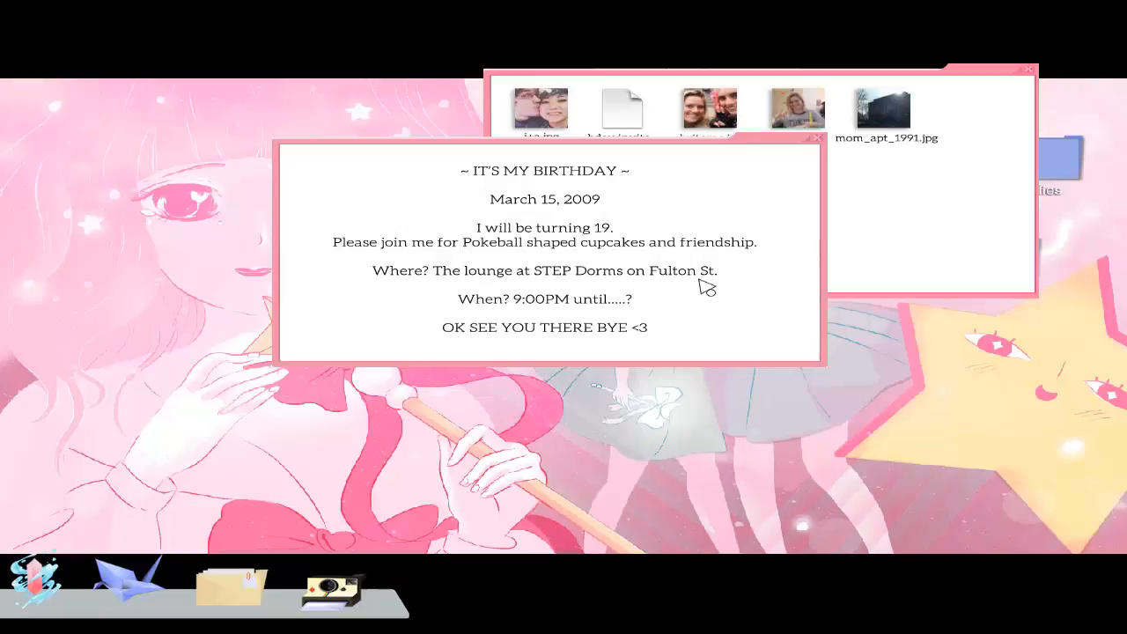
mouse_move(642, 313)
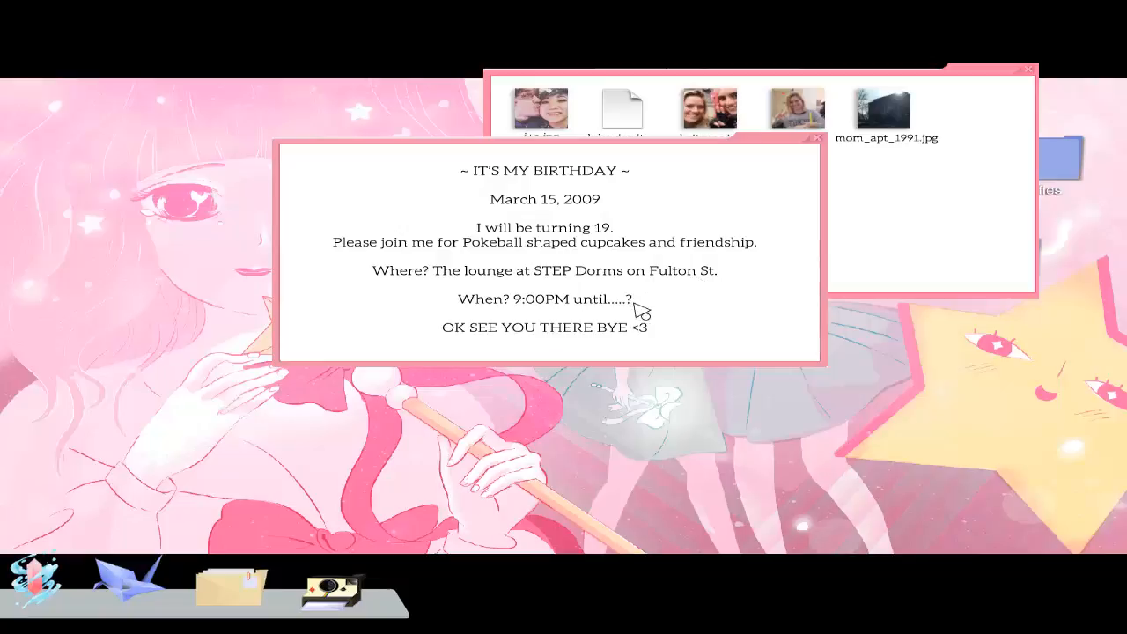
mouse_move(451, 349)
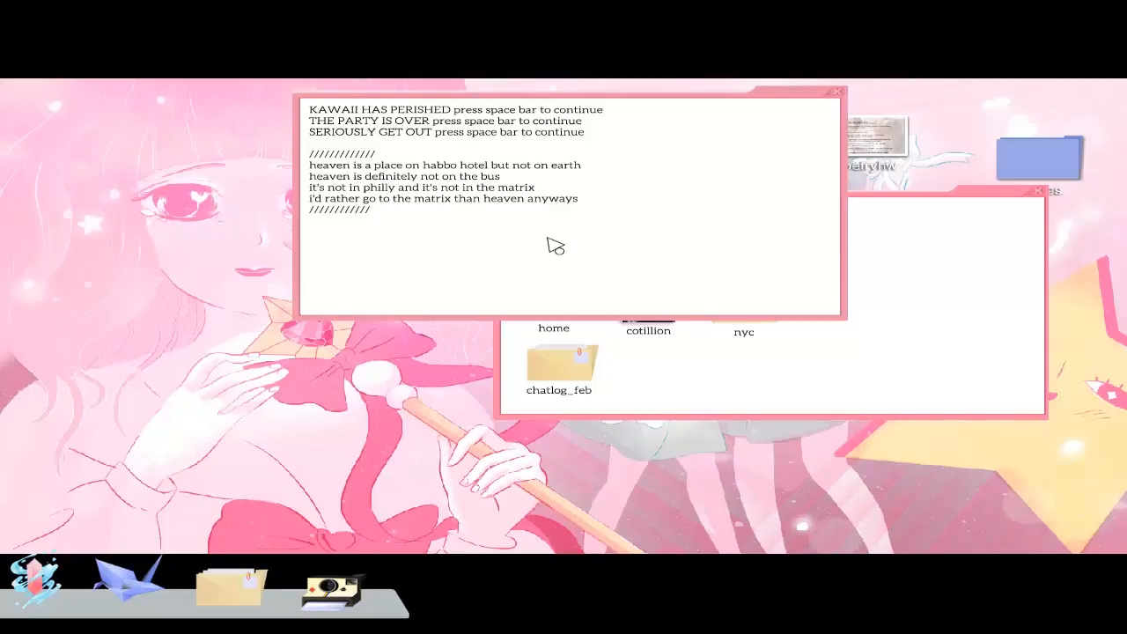
mouse_move(890, 93)
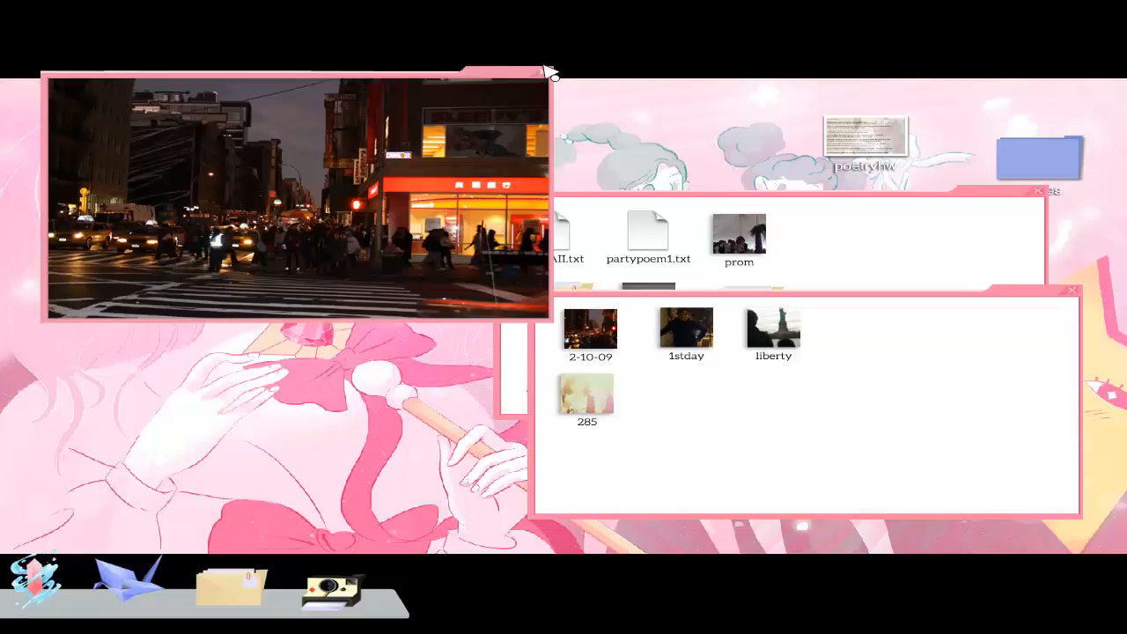
Step: Open the February chat log with Becca about the previous night
double_click(587, 395)
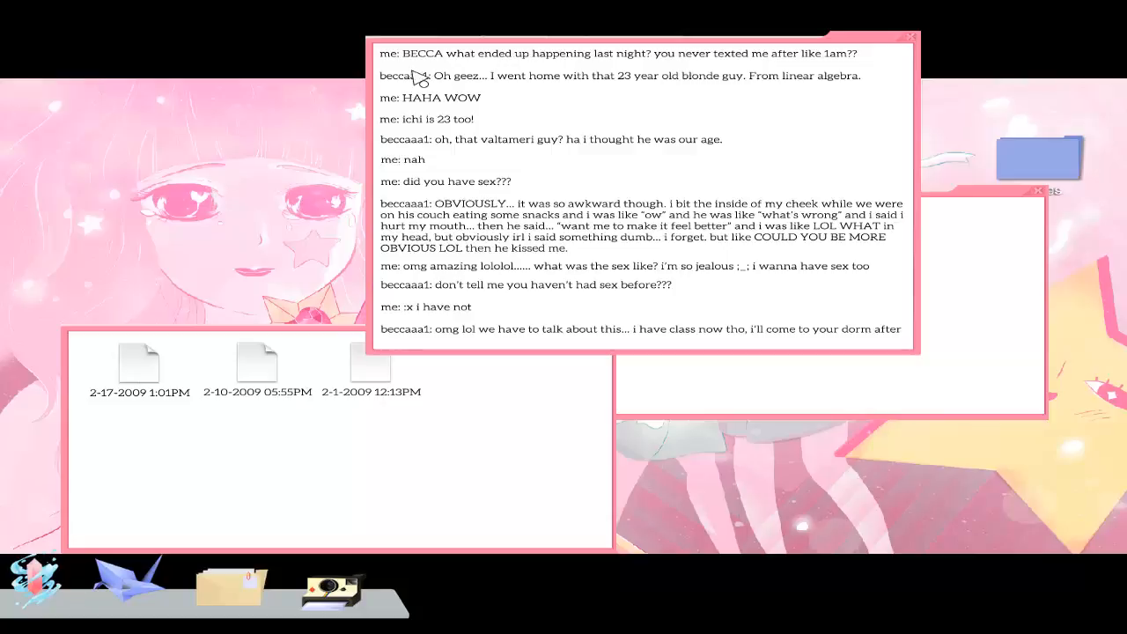
mouse_move(632, 116)
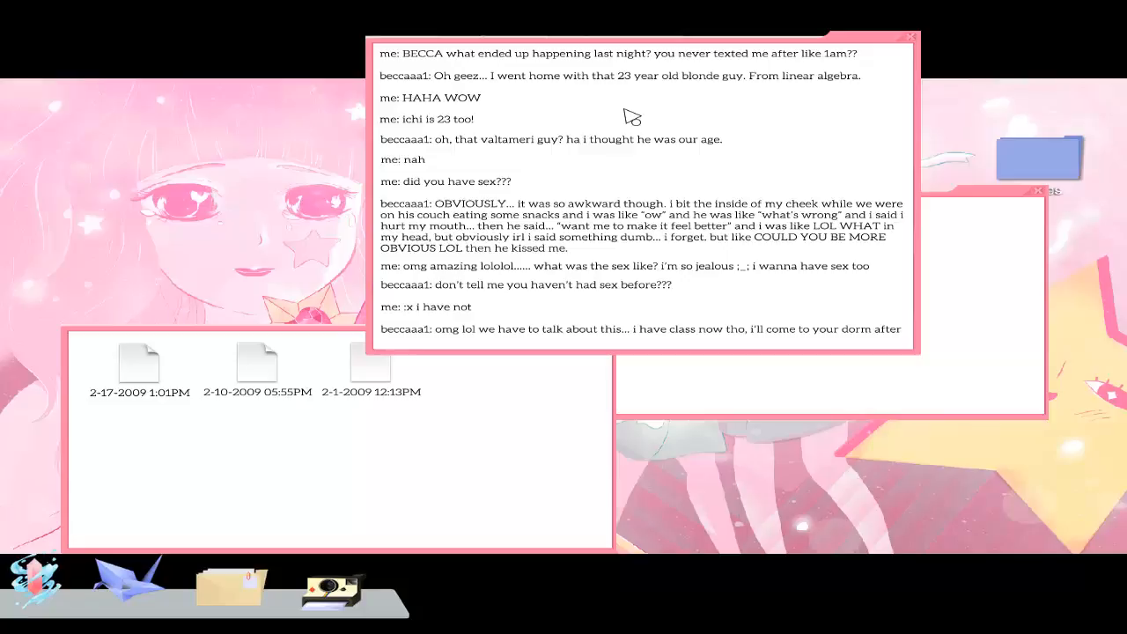
mouse_move(462, 167)
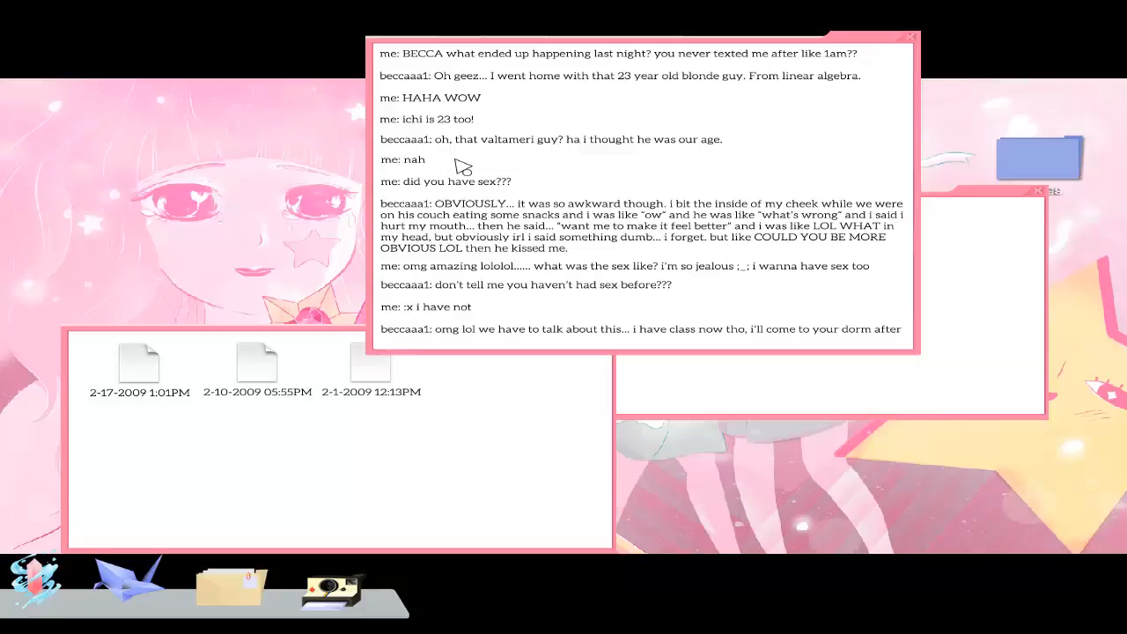
mouse_move(561, 159)
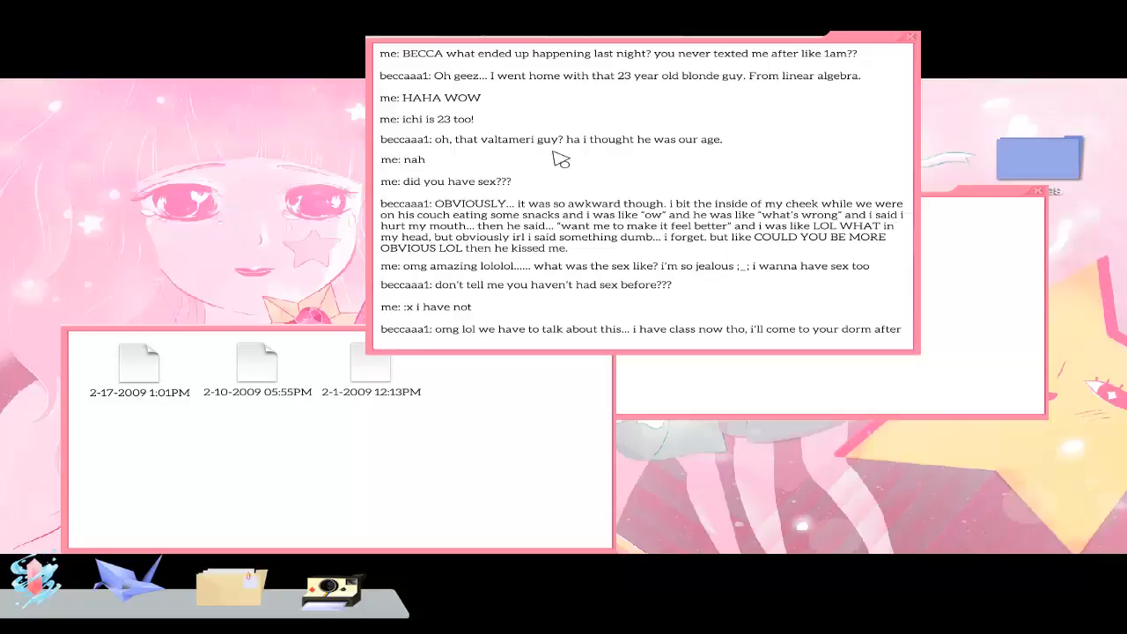
mouse_move(425, 192)
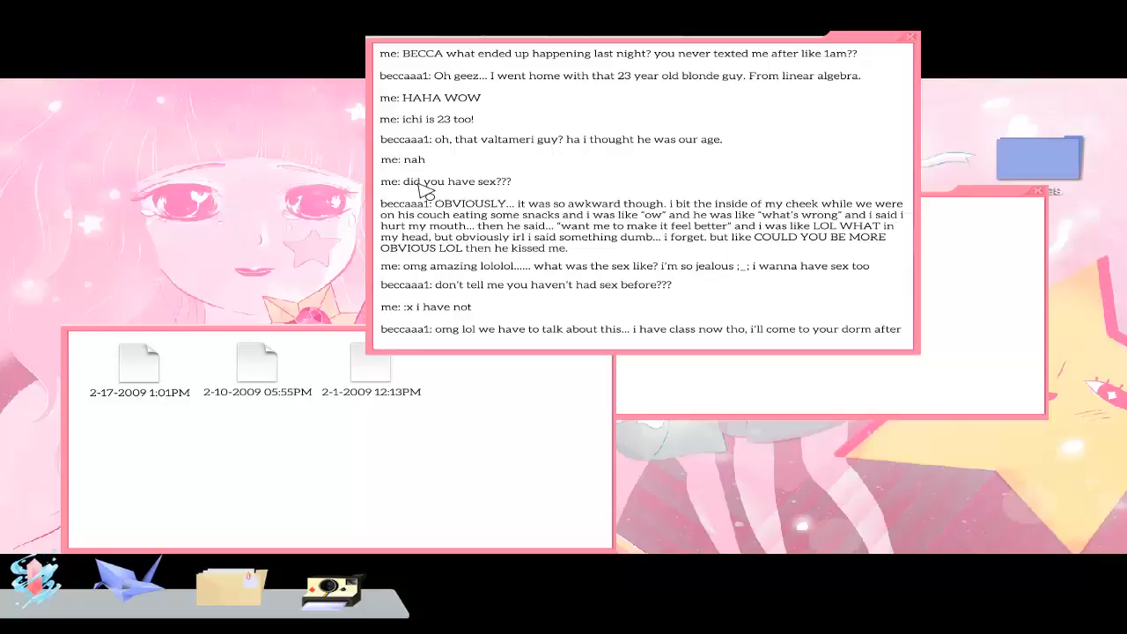
mouse_move(474, 219)
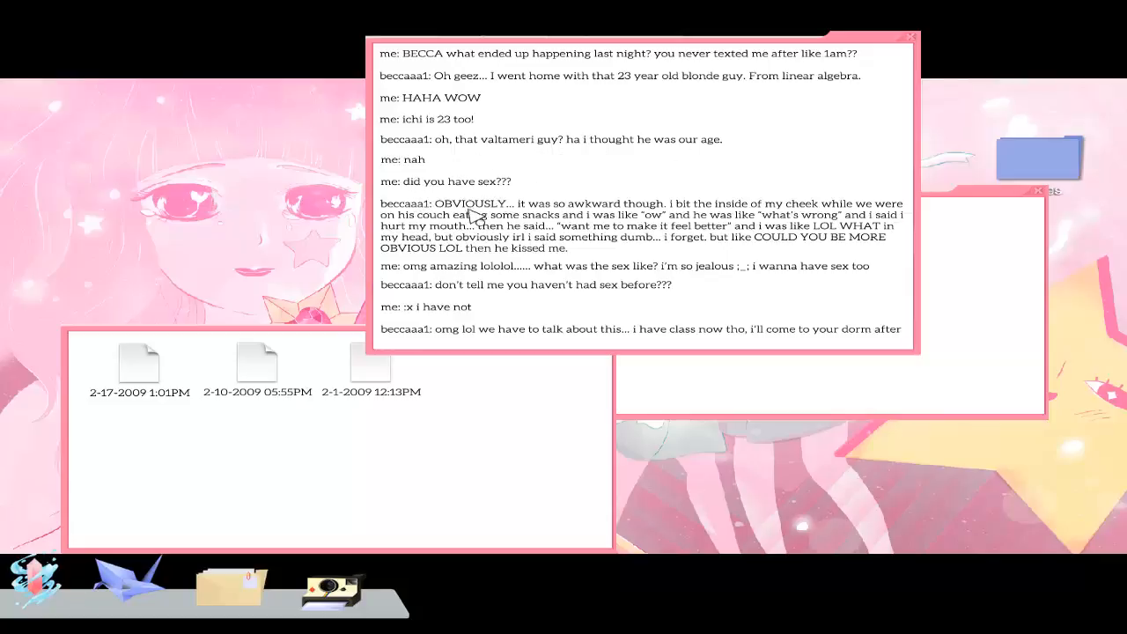
mouse_move(516, 216)
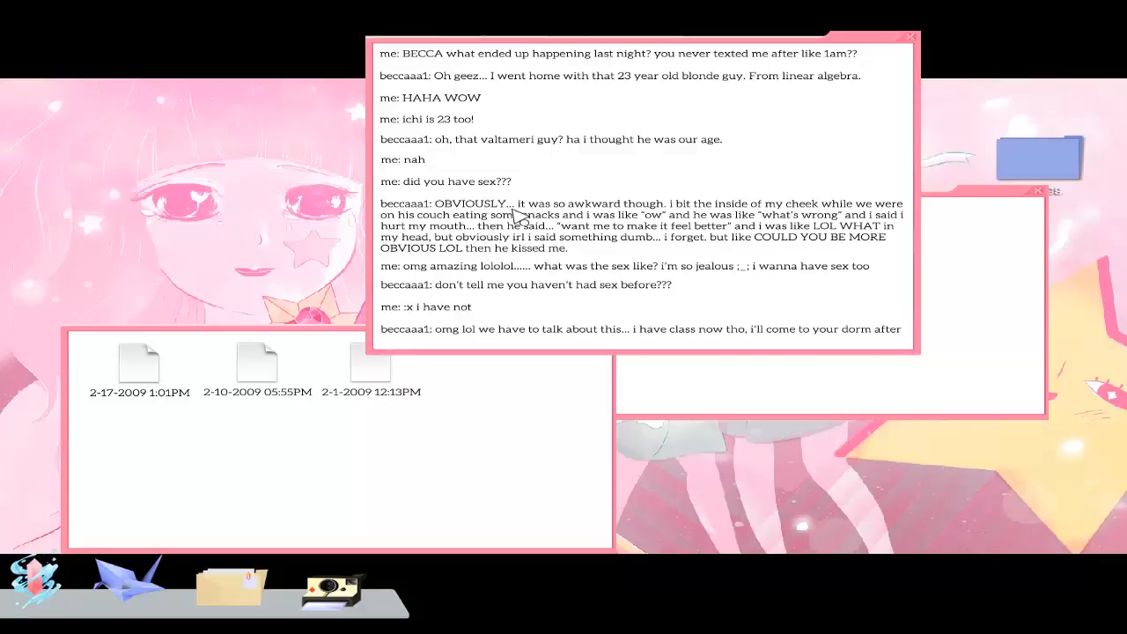
mouse_move(643, 217)
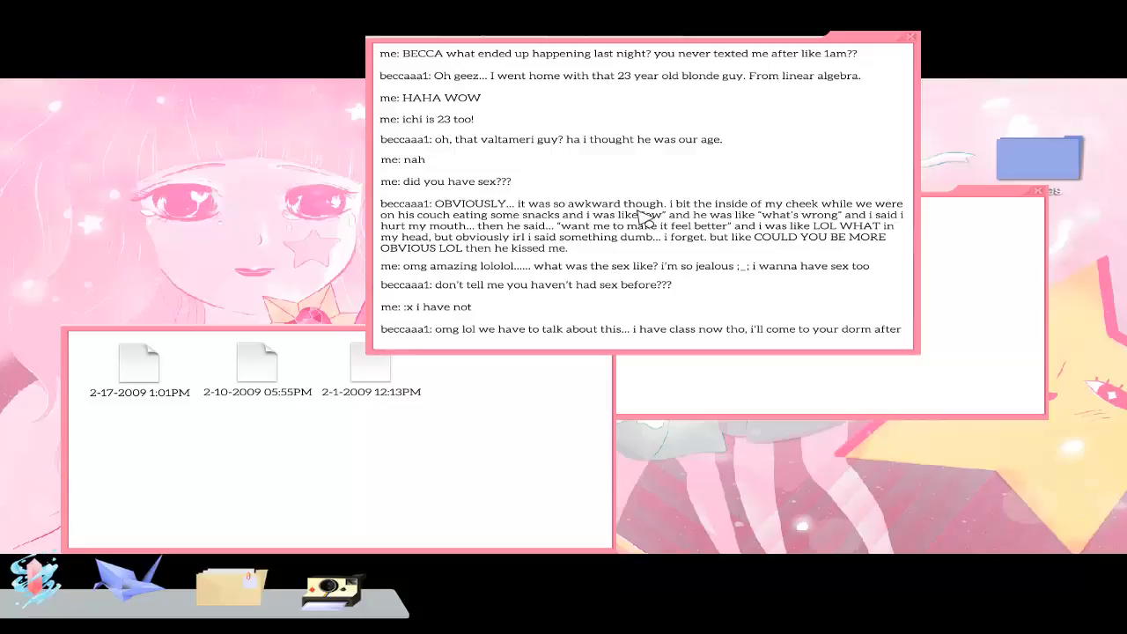
mouse_move(828, 222)
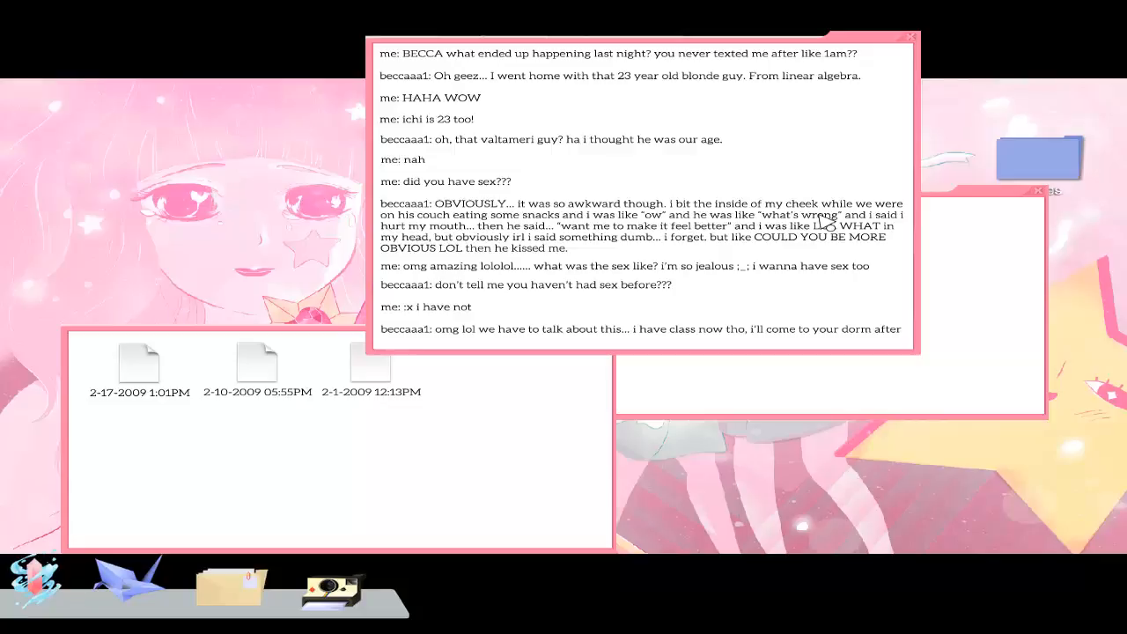
mouse_move(665, 237)
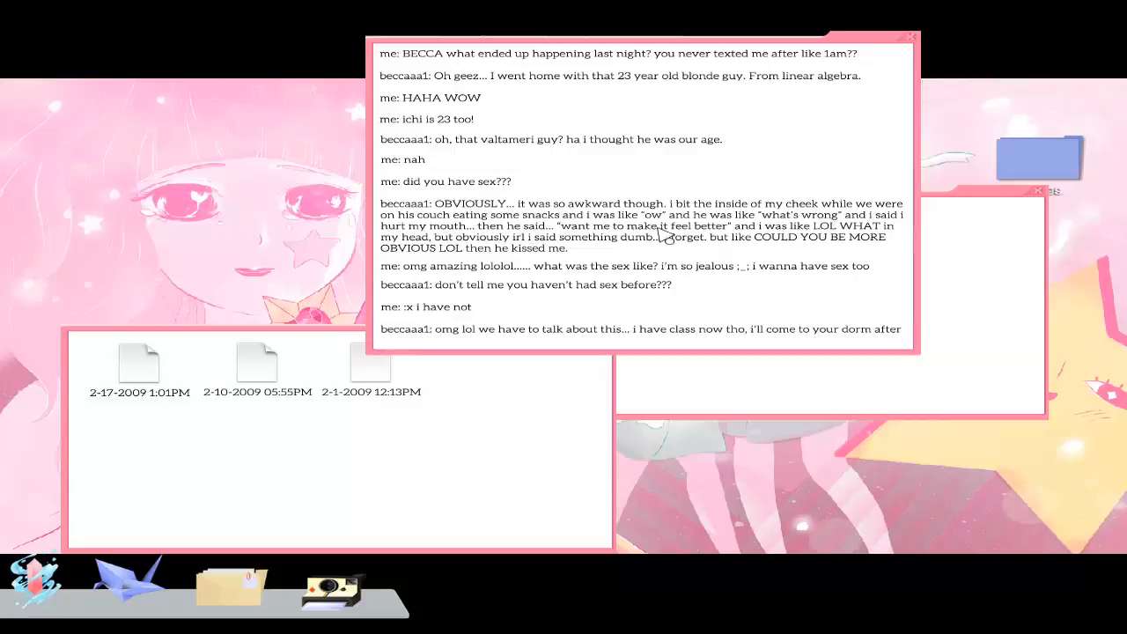
mouse_move(767, 238)
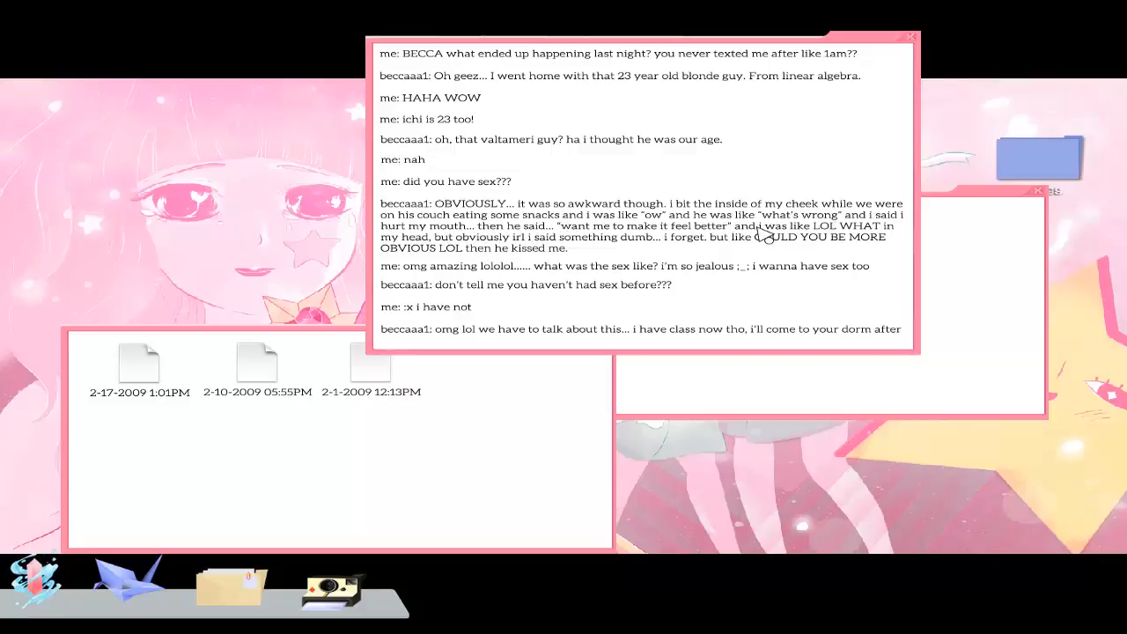
mouse_move(533, 236)
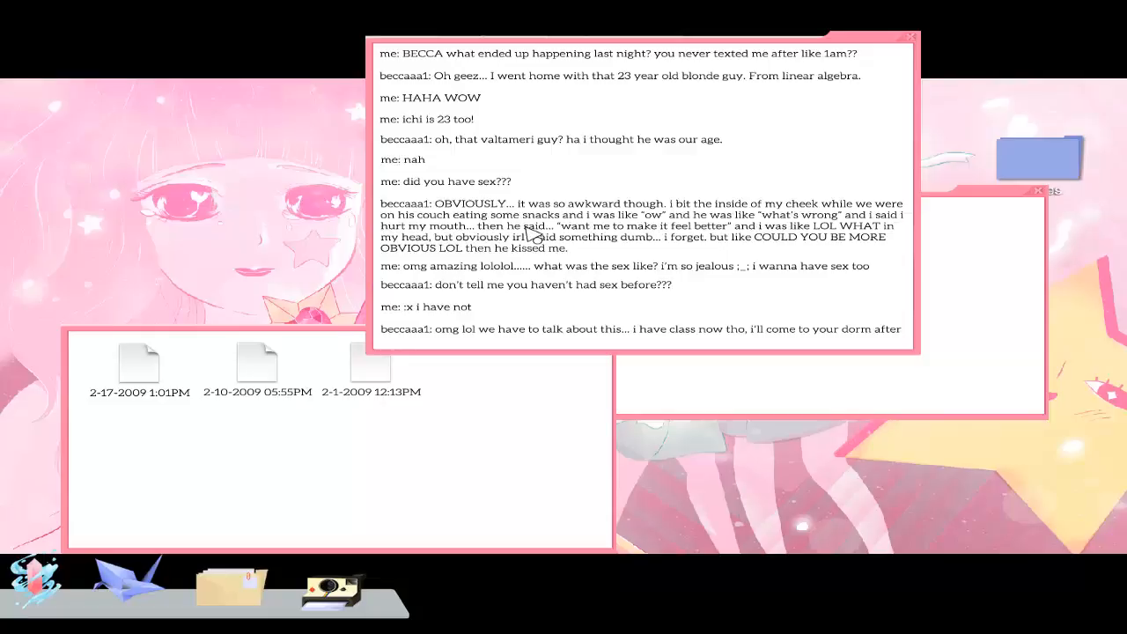
mouse_move(714, 239)
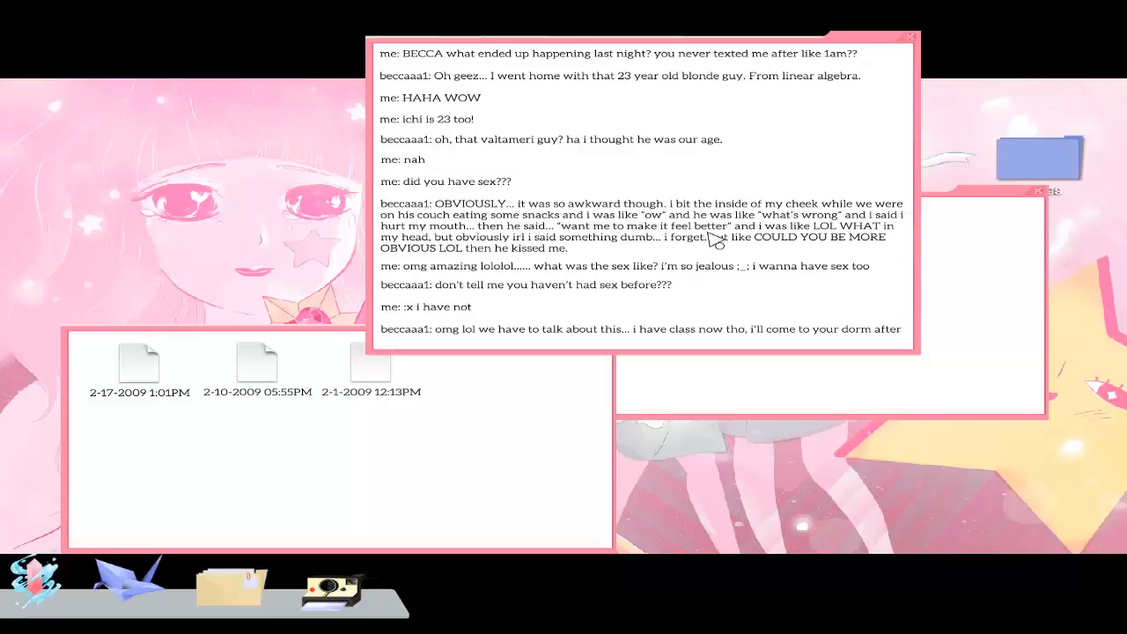
mouse_move(634, 256)
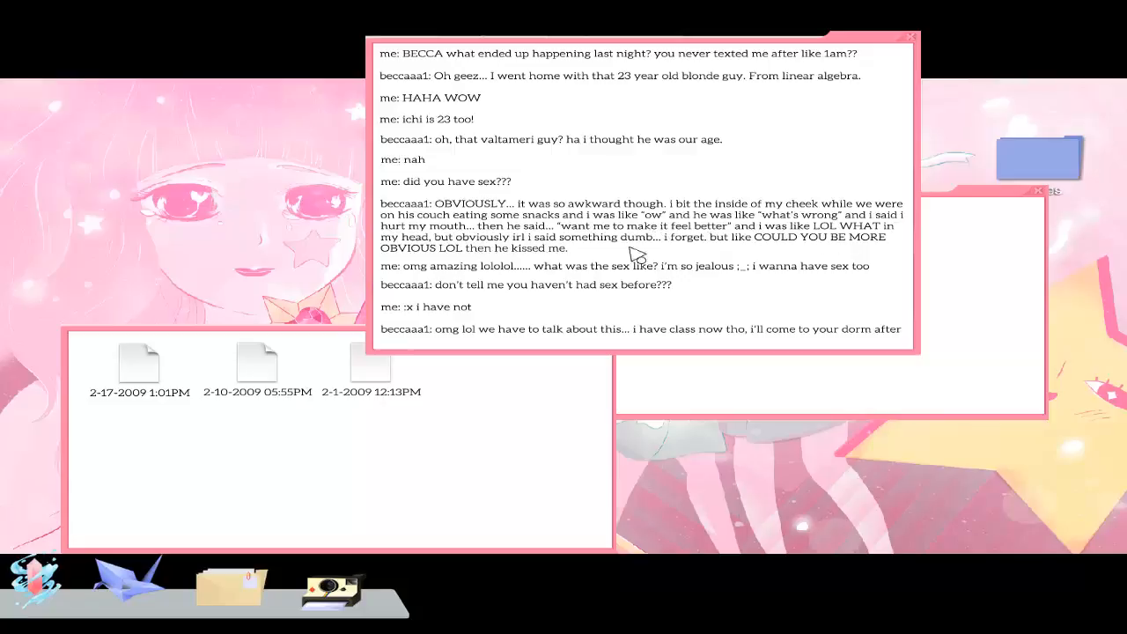
mouse_move(689, 255)
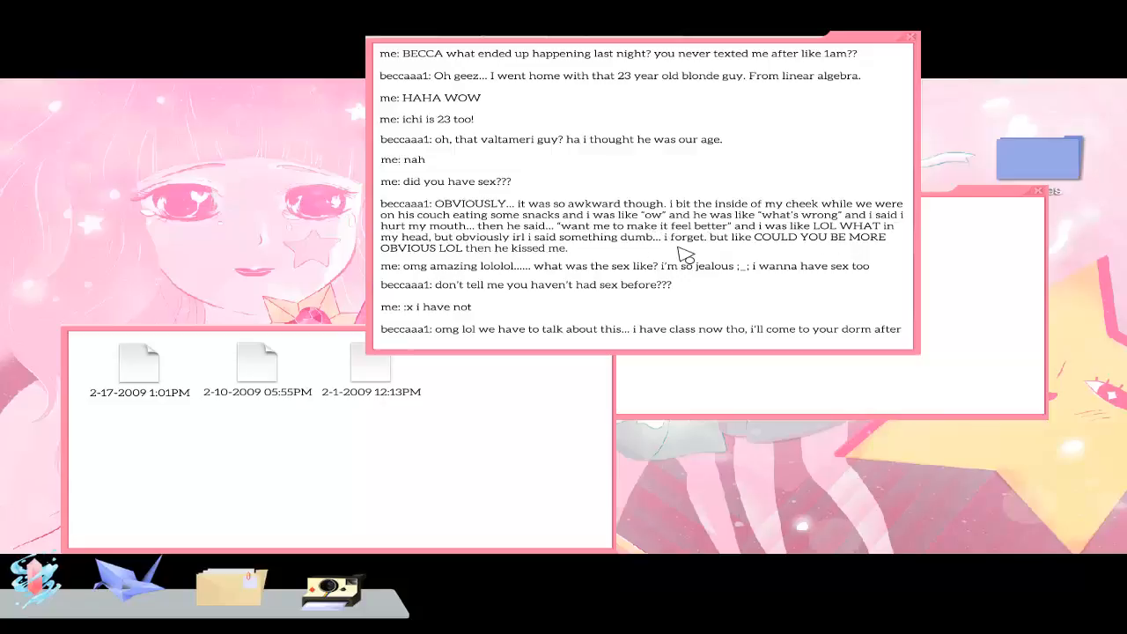
mouse_move(819, 261)
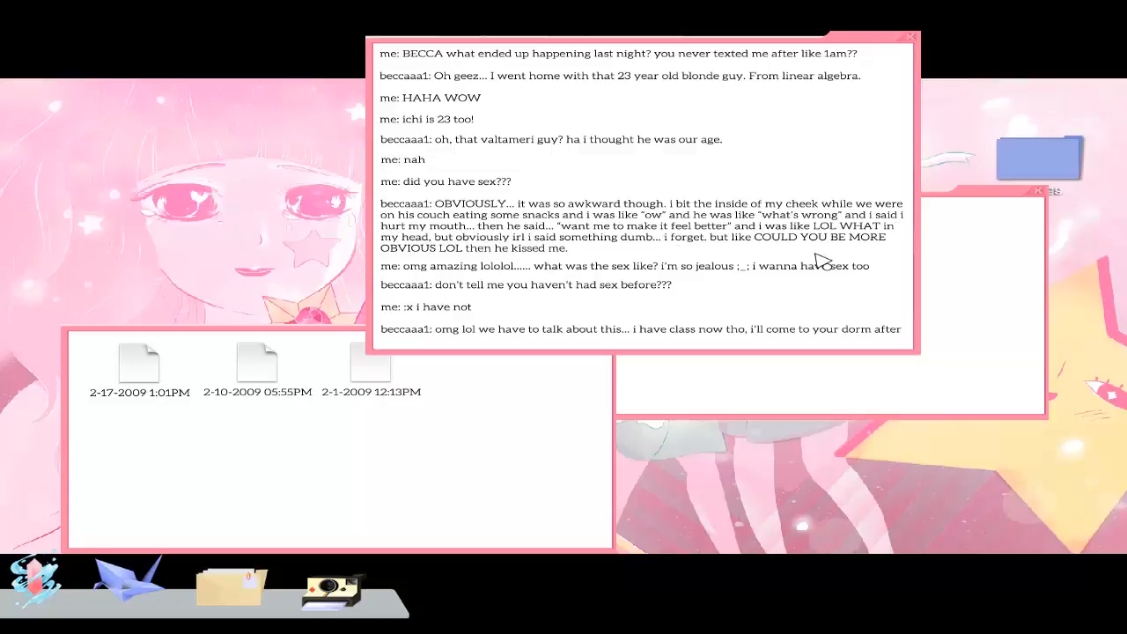
mouse_move(663, 263)
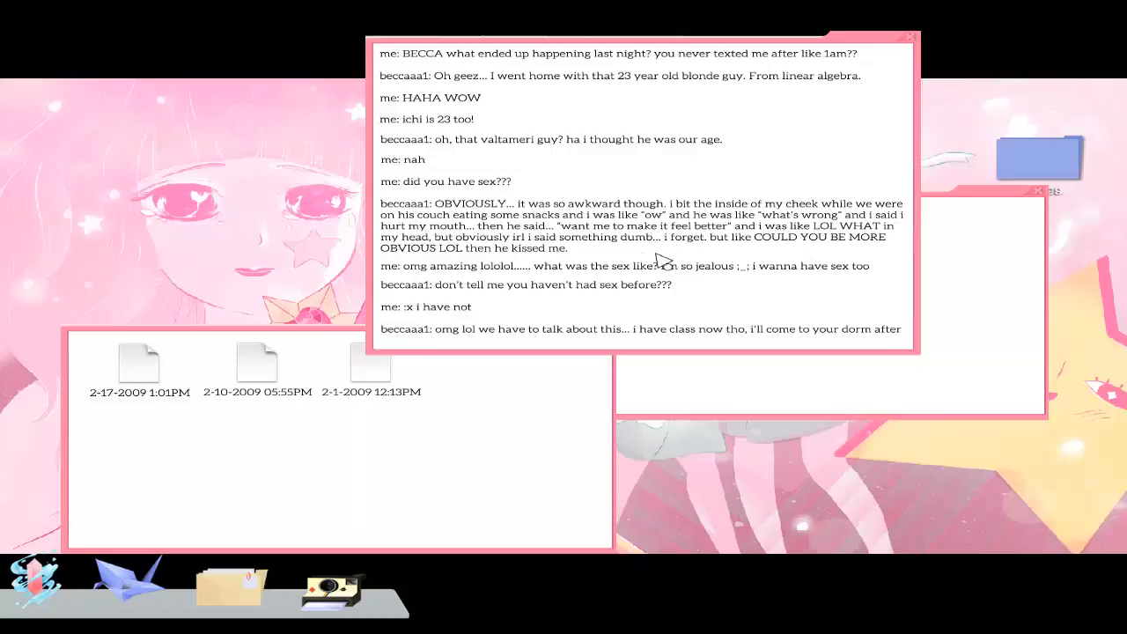
mouse_move(498, 278)
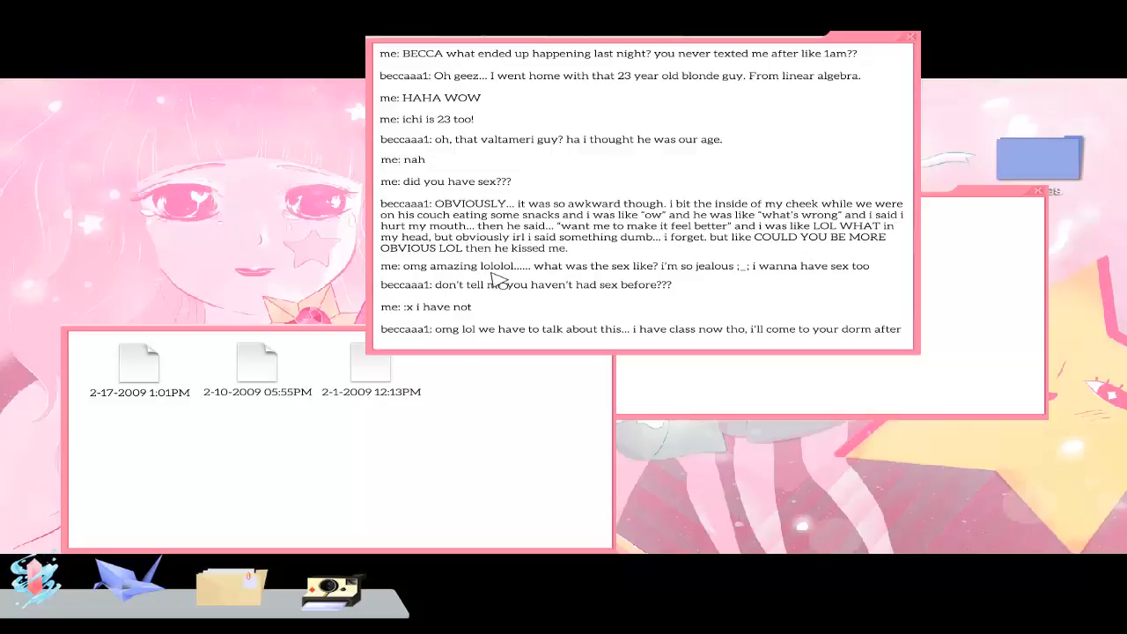
mouse_move(782, 280)
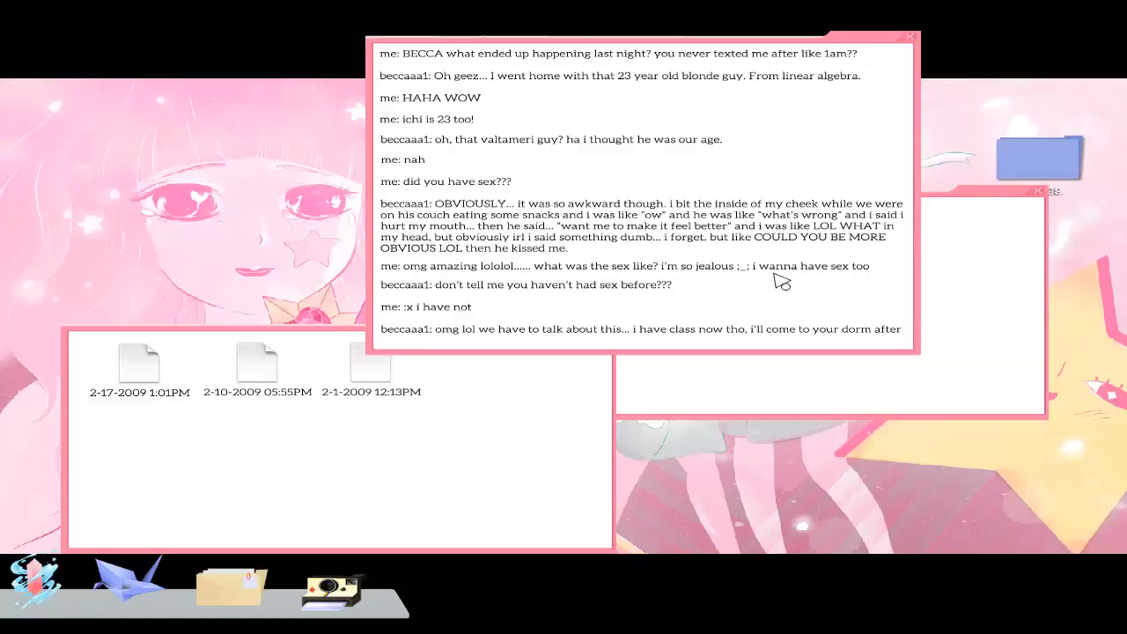
mouse_move(850, 285)
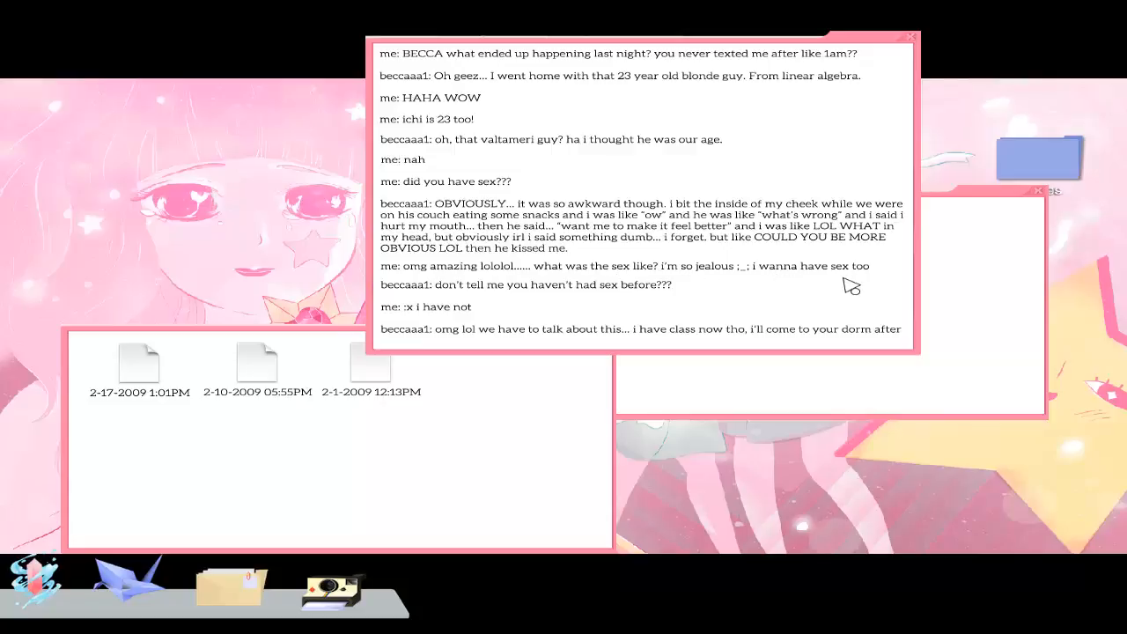
mouse_move(835, 290)
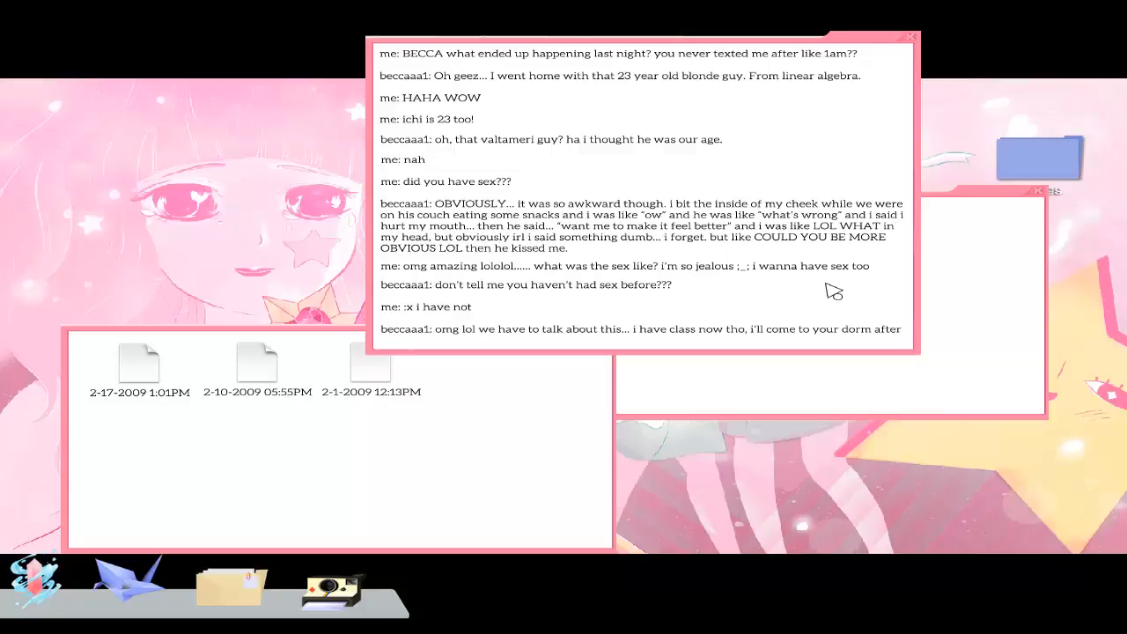
mouse_move(497, 308)
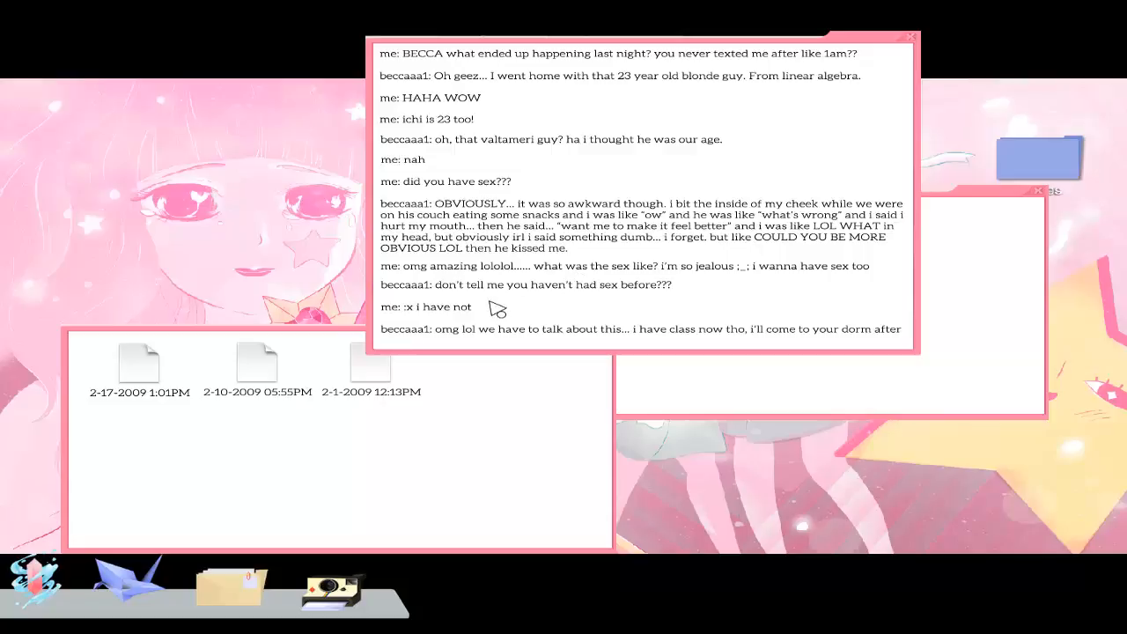
mouse_move(486, 352)
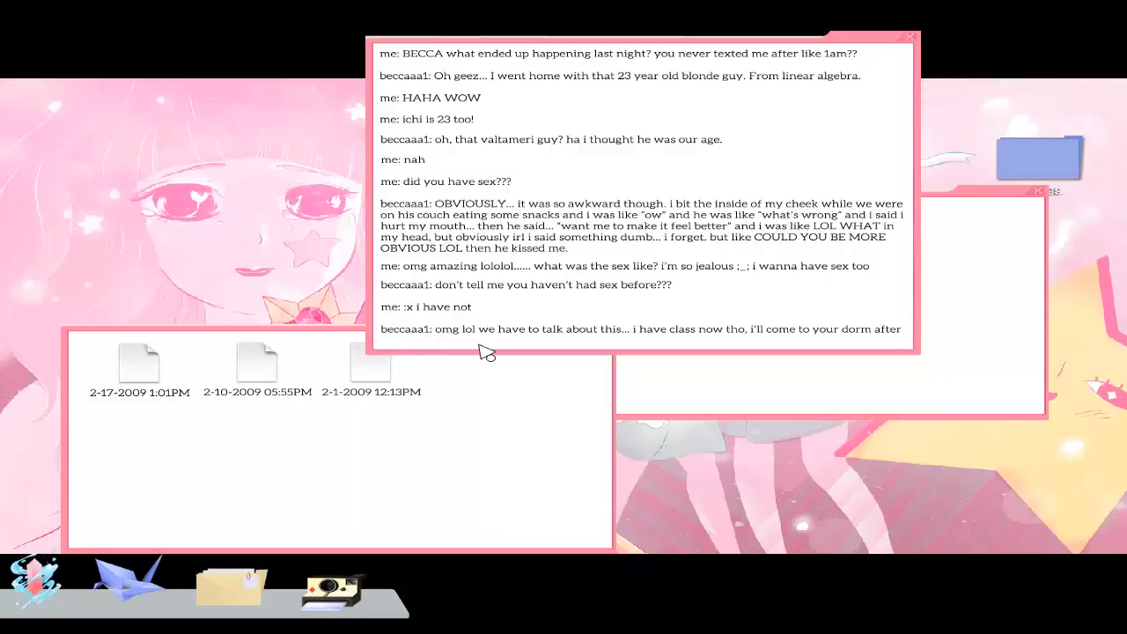
mouse_move(577, 350)
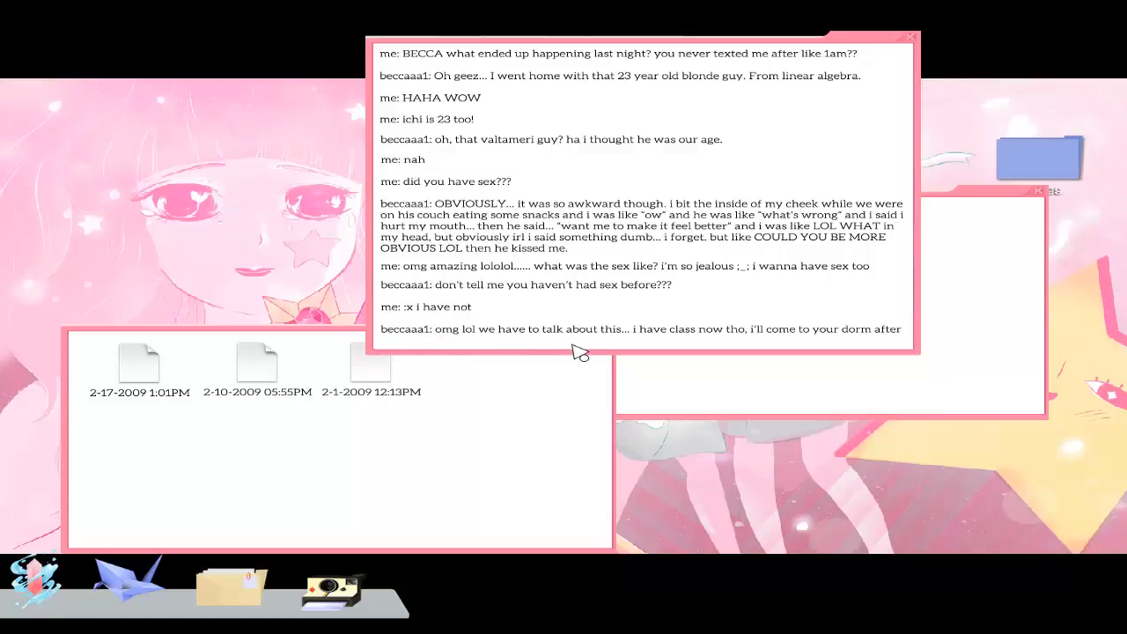
mouse_move(700, 299)
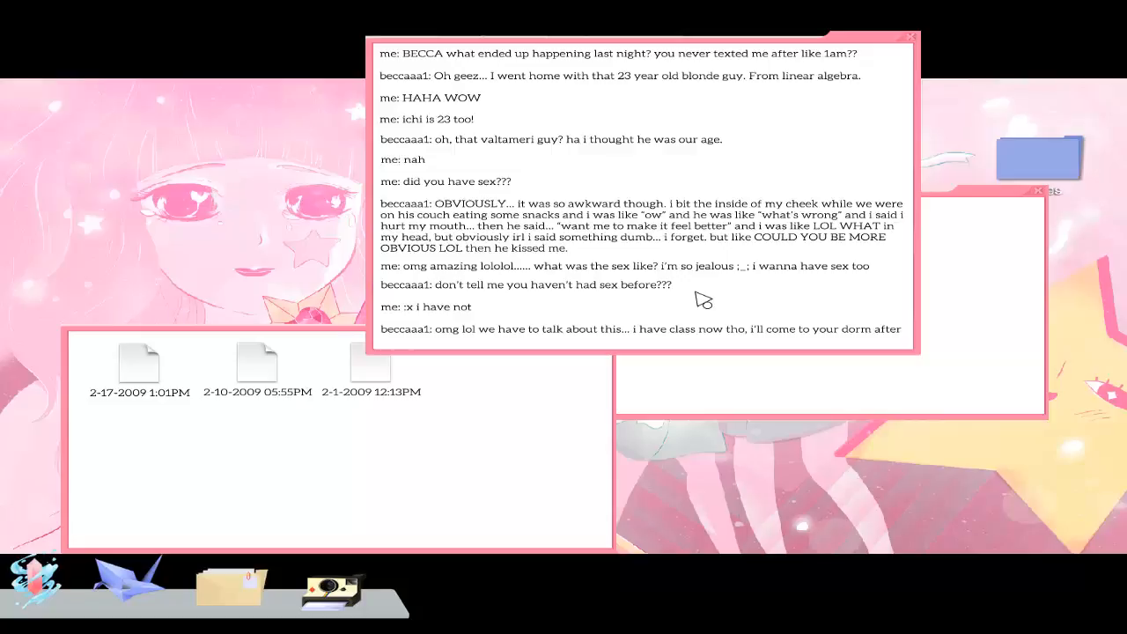
mouse_move(849, 160)
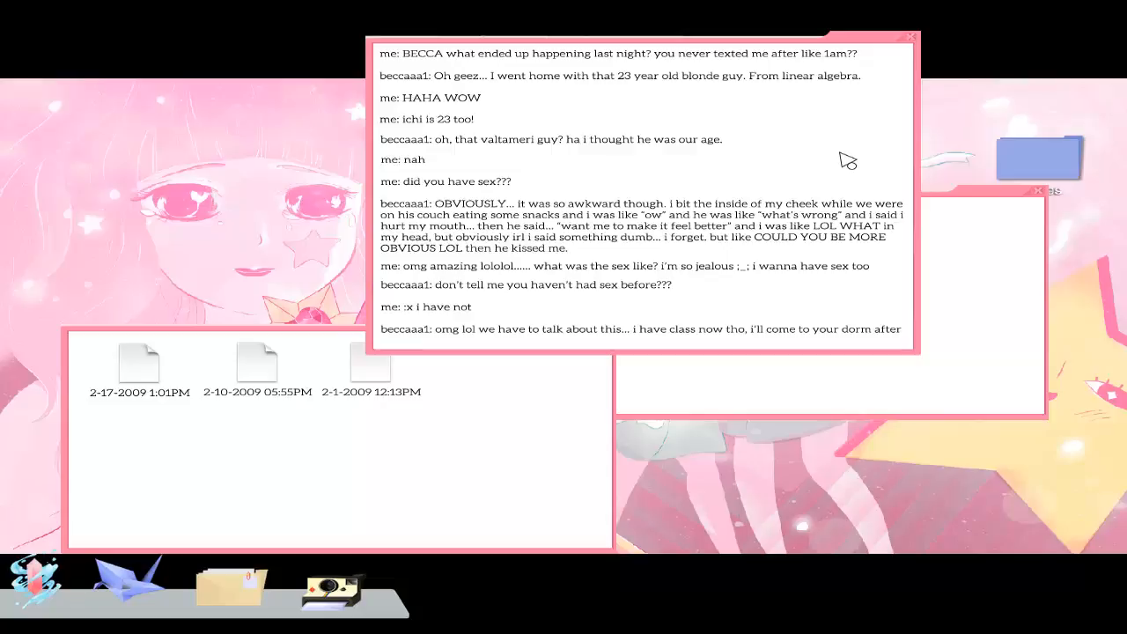
mouse_move(976, 118)
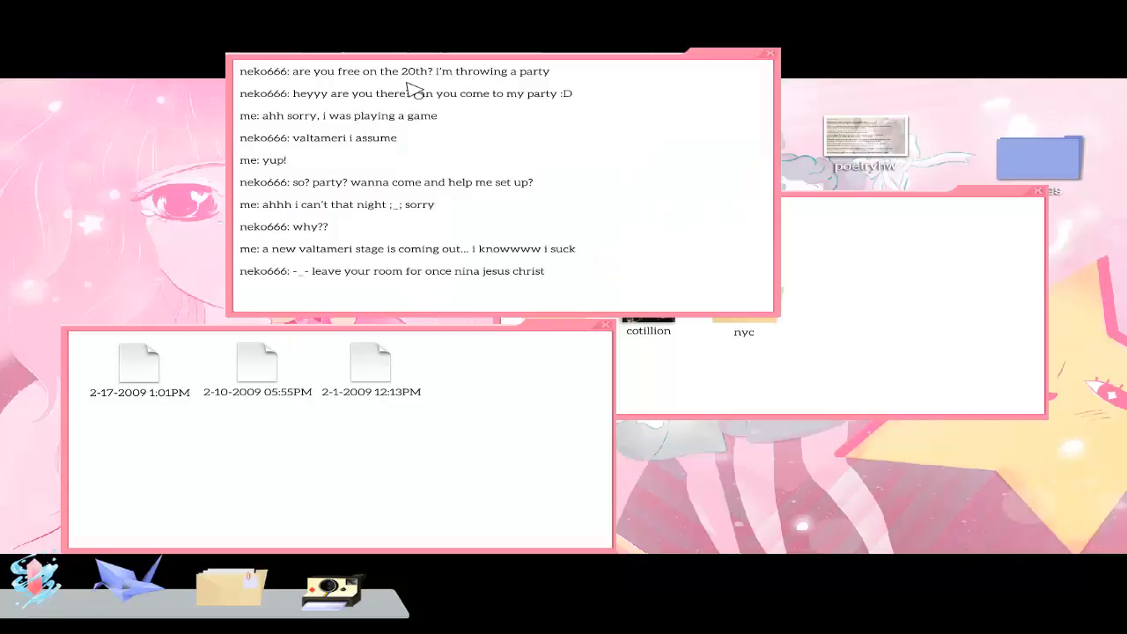
mouse_move(359, 110)
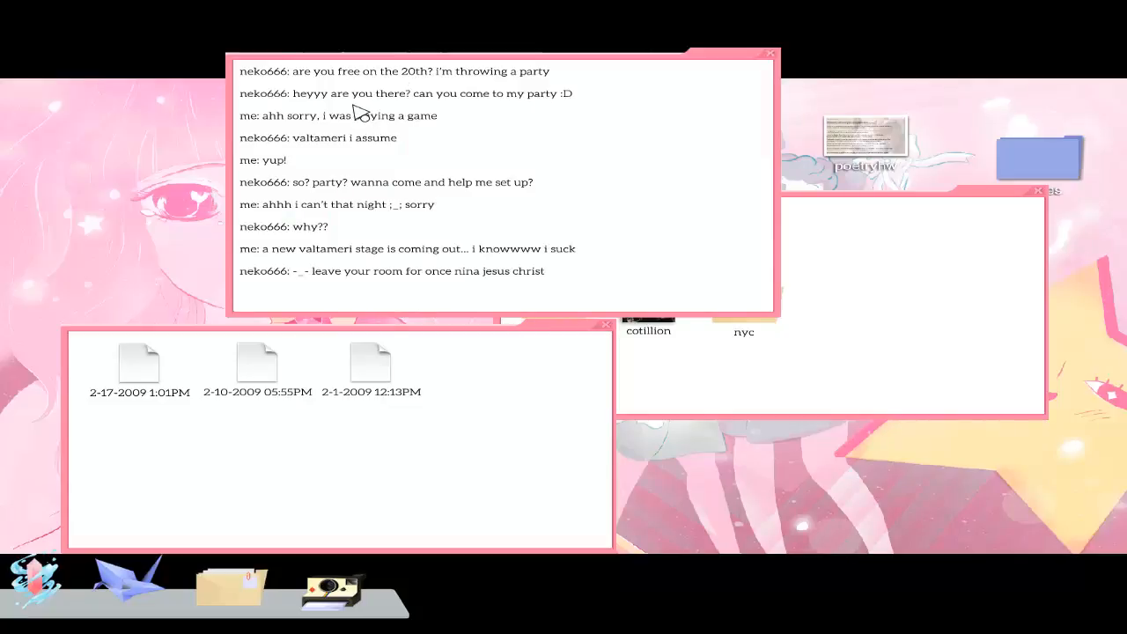
mouse_move(374, 251)
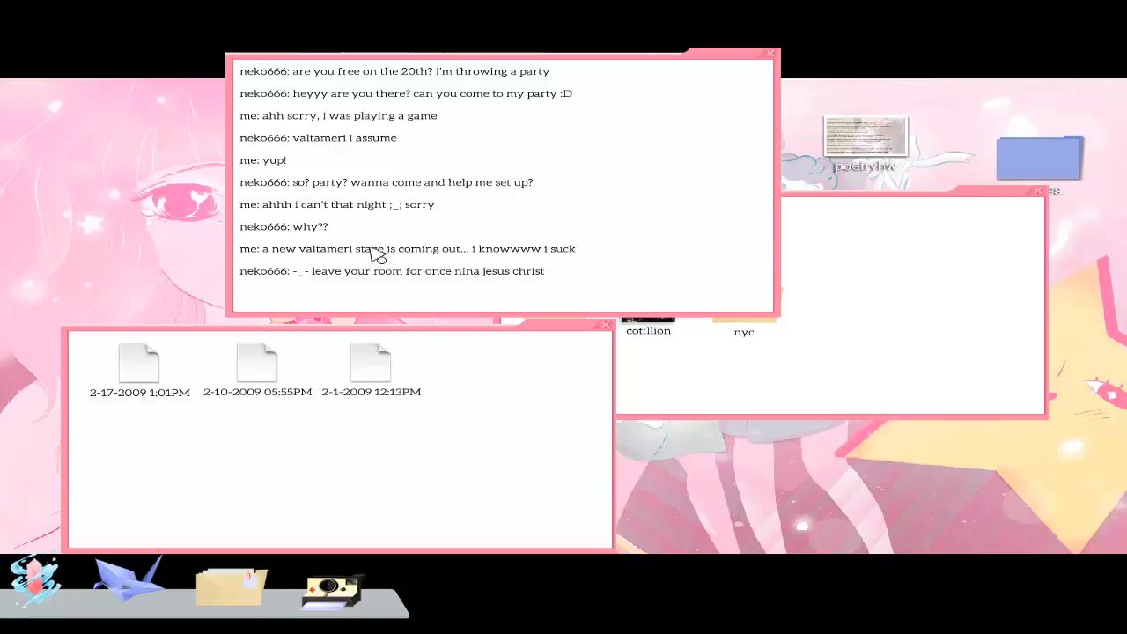
mouse_move(469, 121)
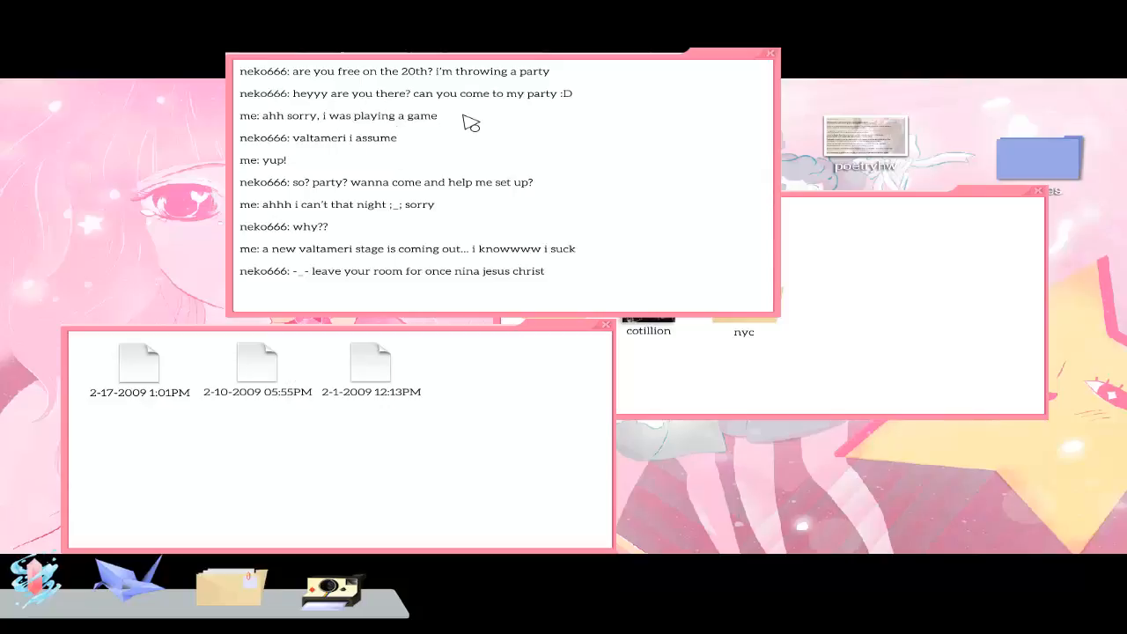
mouse_move(326, 158)
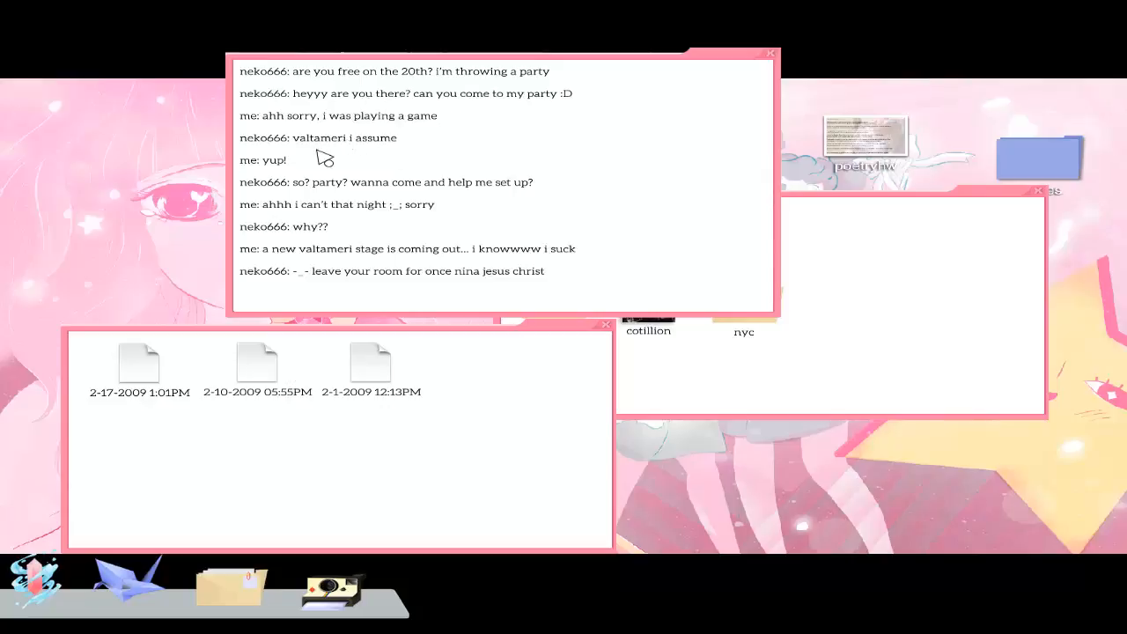
mouse_move(363, 162)
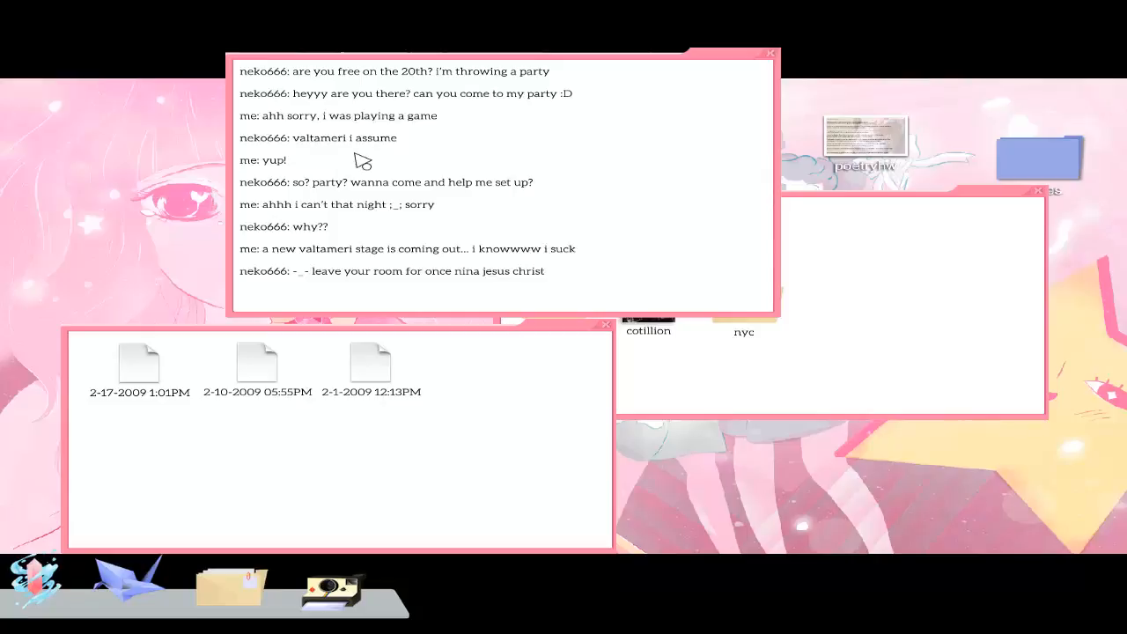
mouse_move(511, 224)
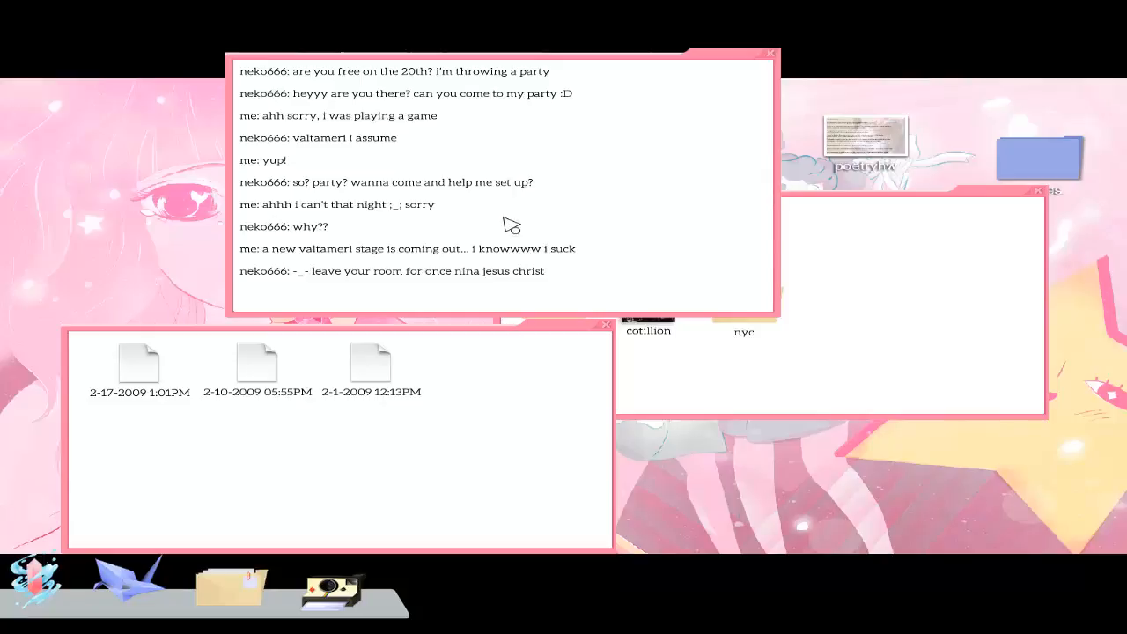
mouse_move(407, 238)
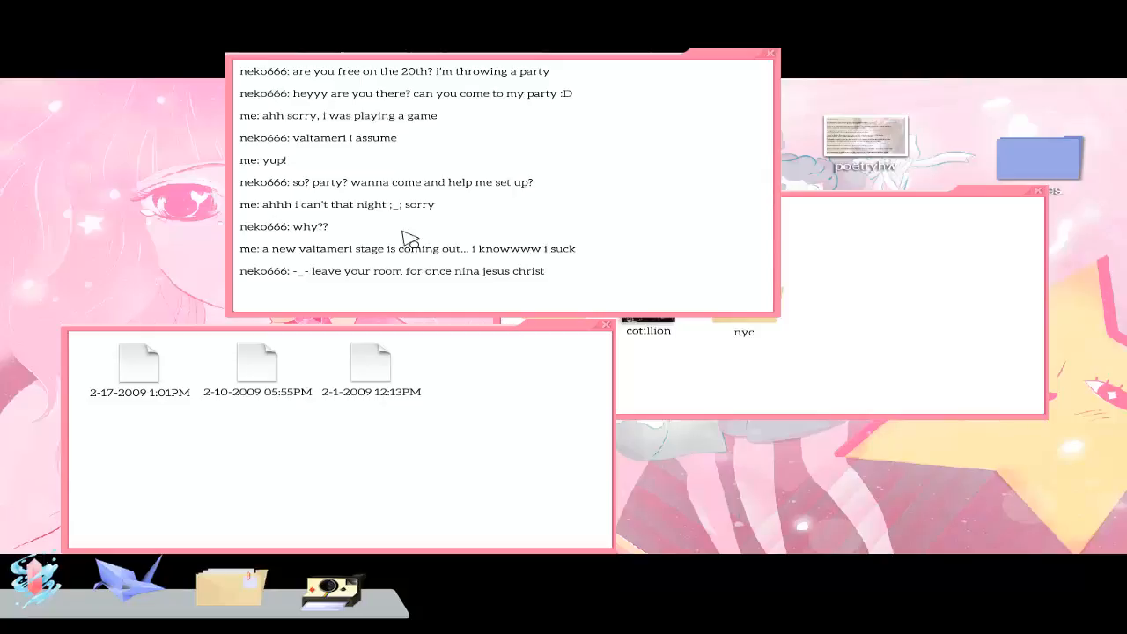
mouse_move(377, 273)
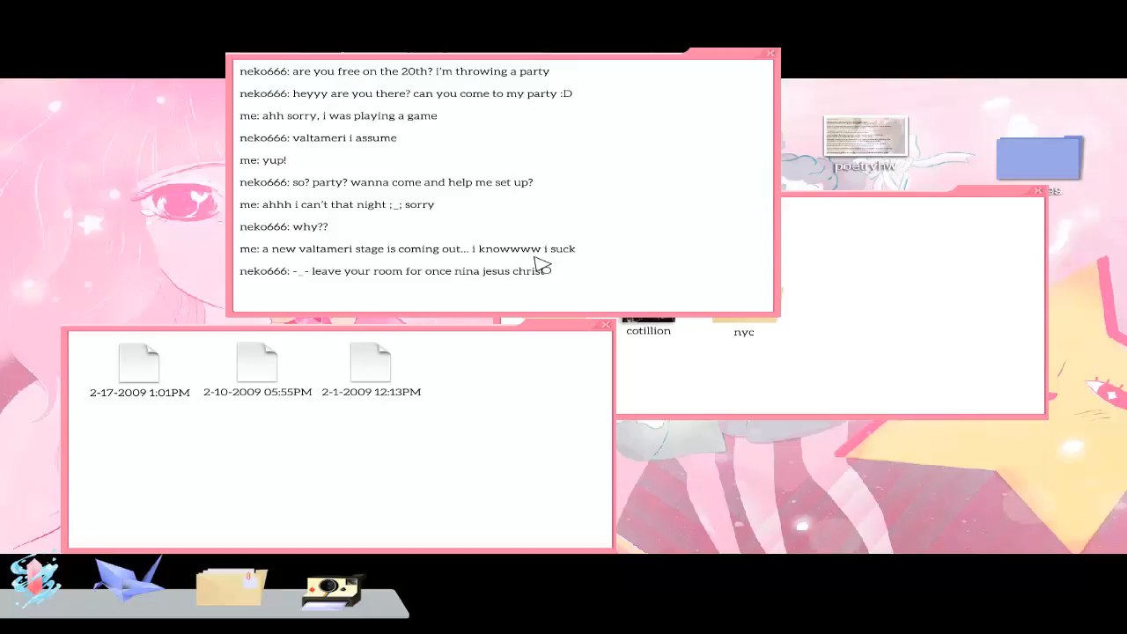
mouse_move(451, 298)
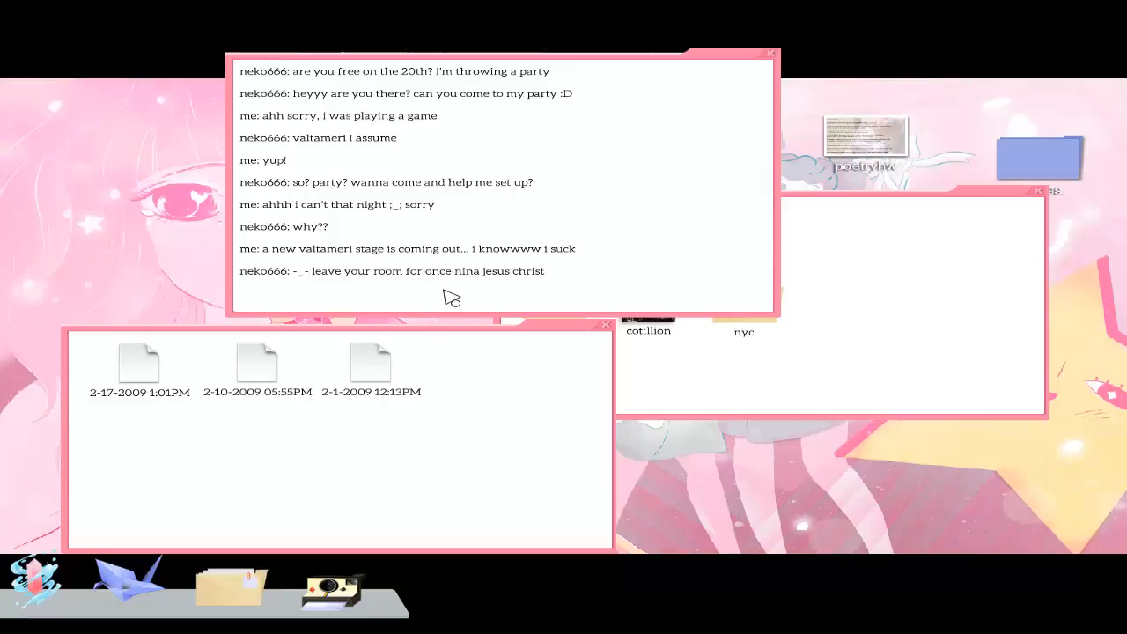
mouse_move(614, 296)
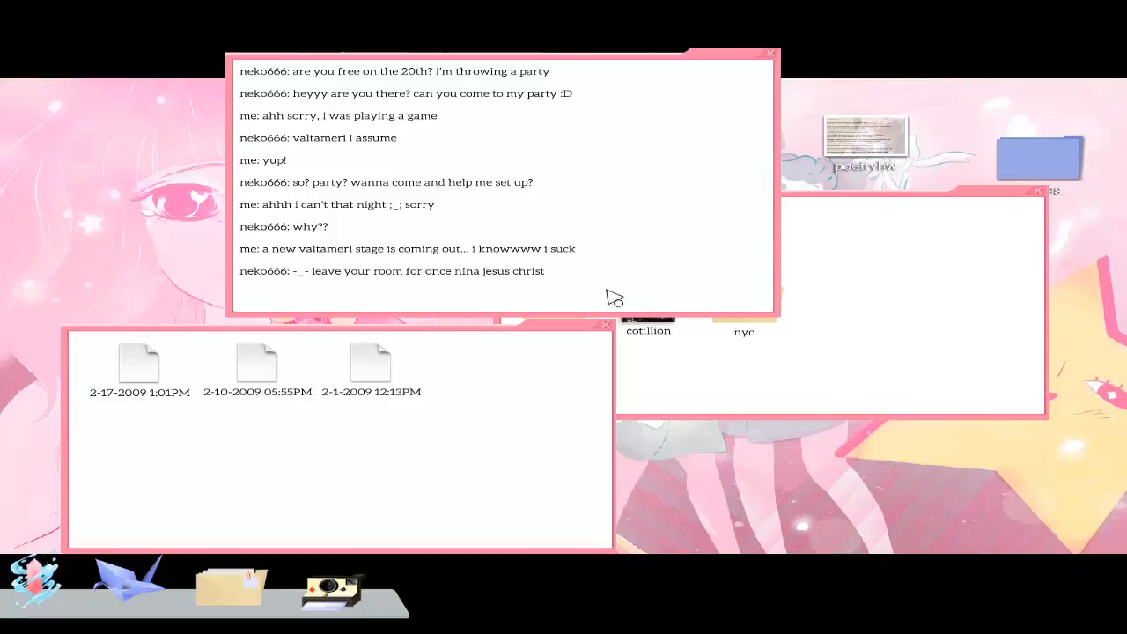
mouse_move(684, 245)
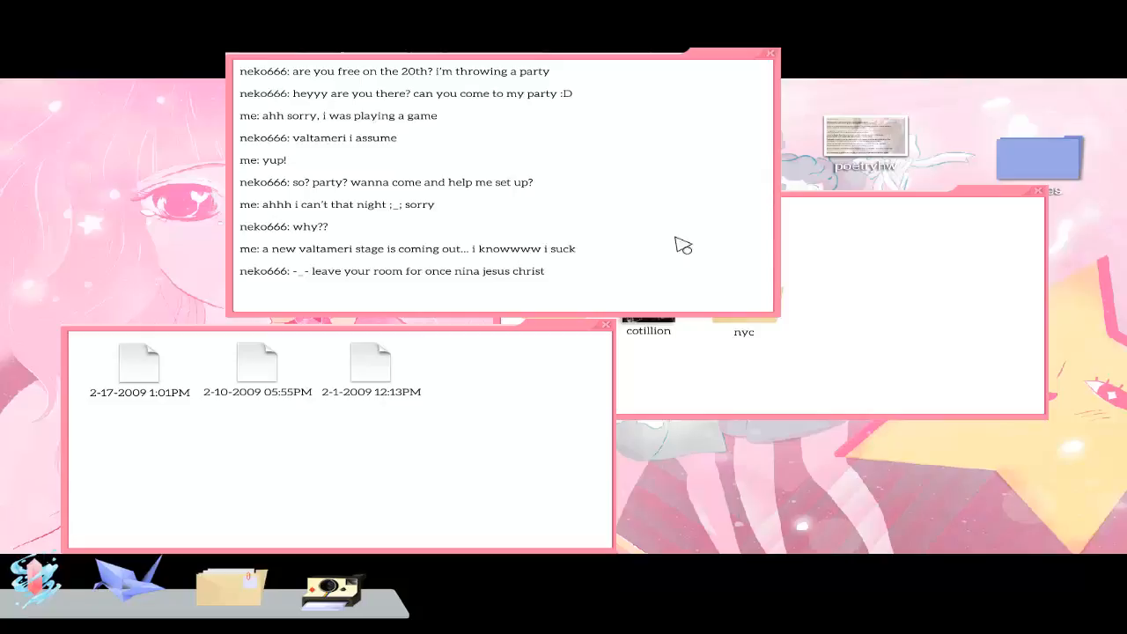
mouse_move(765, 186)
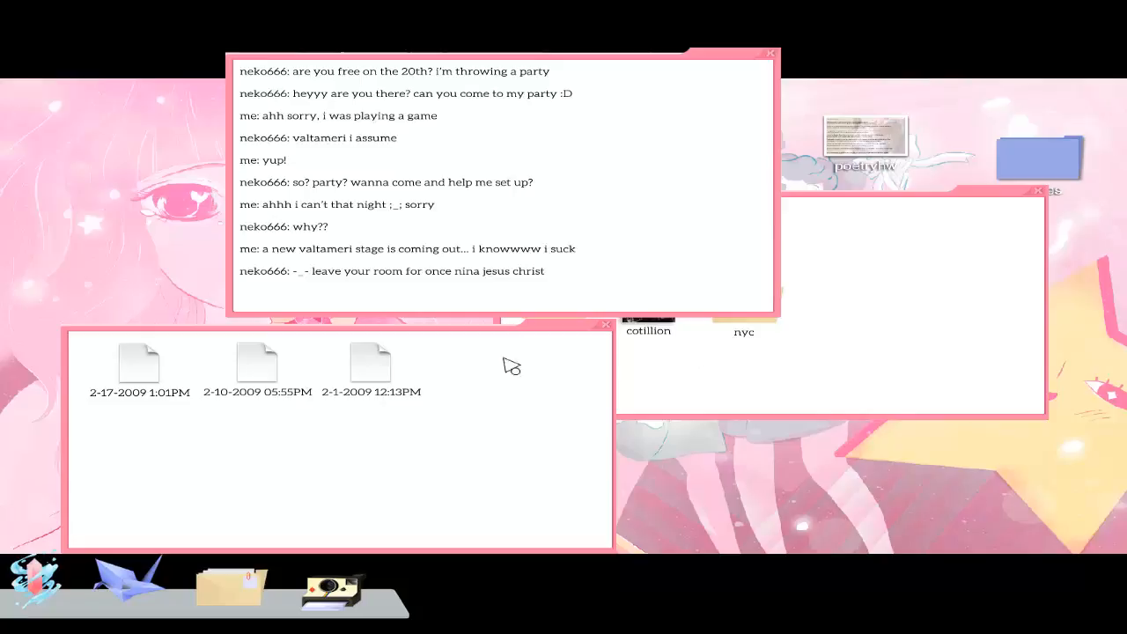
mouse_move(960, 331)
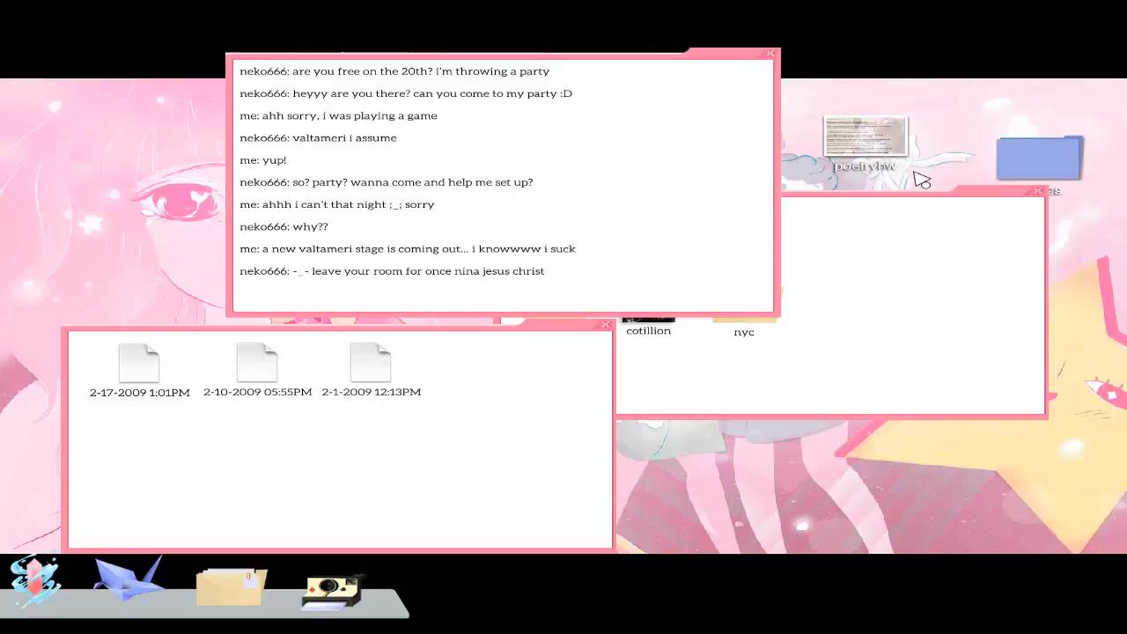
mouse_move(1044, 127)
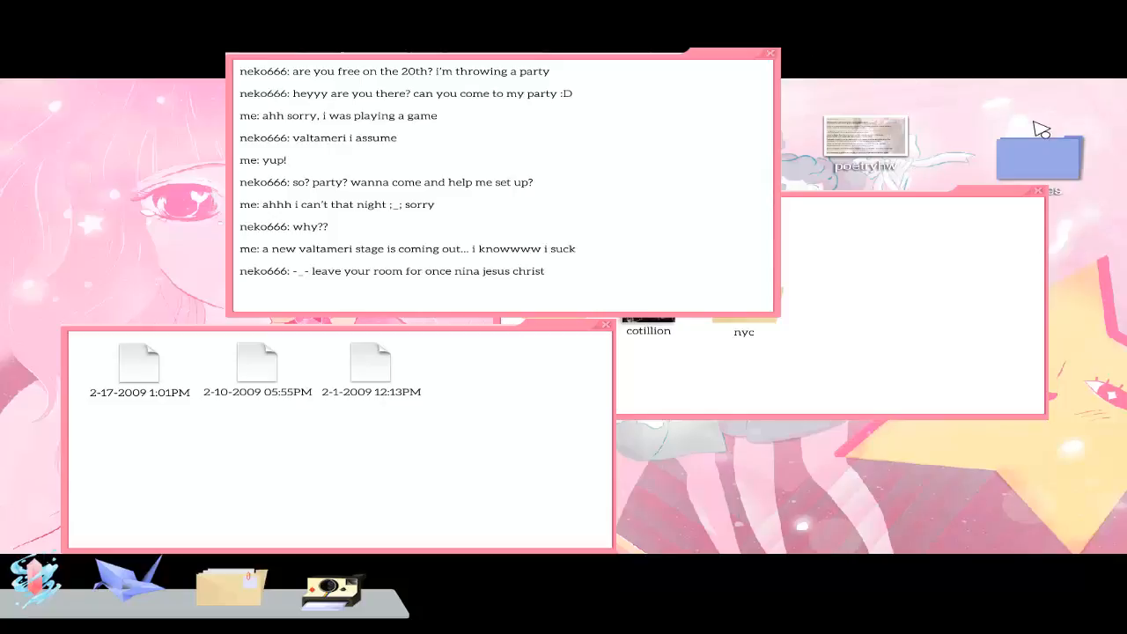
mouse_move(1012, 238)
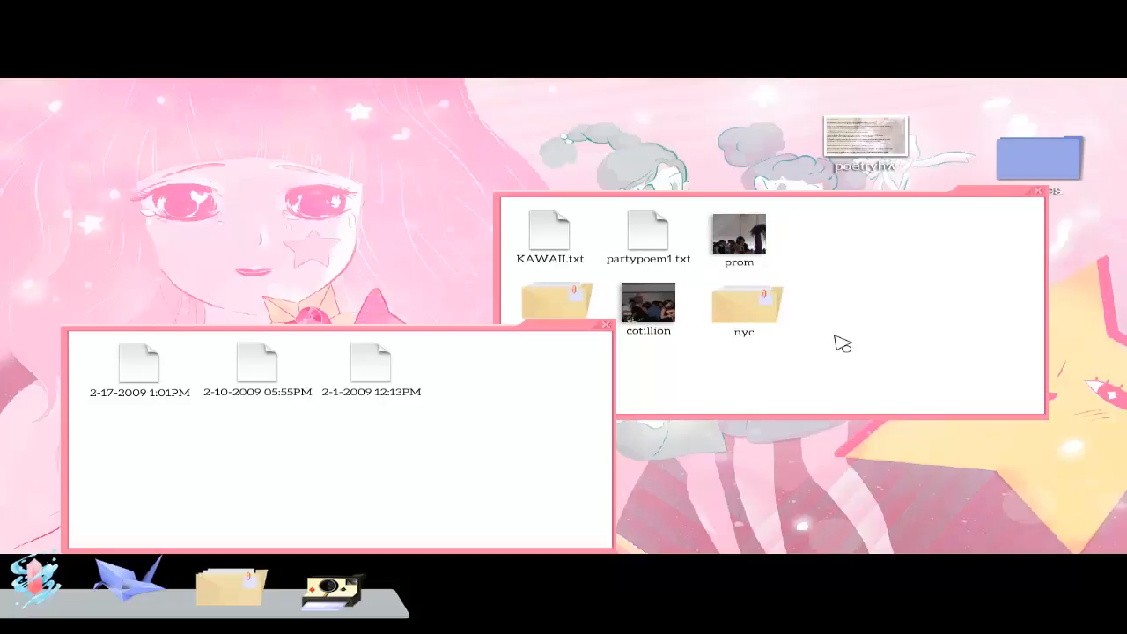
mouse_move(890, 389)
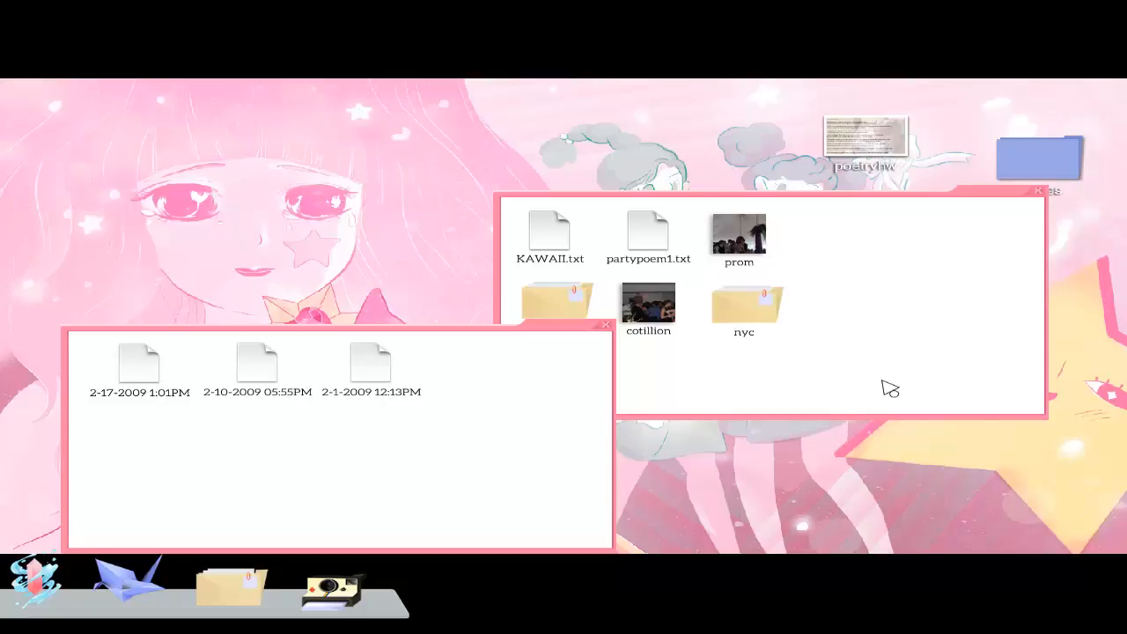
mouse_move(551, 441)
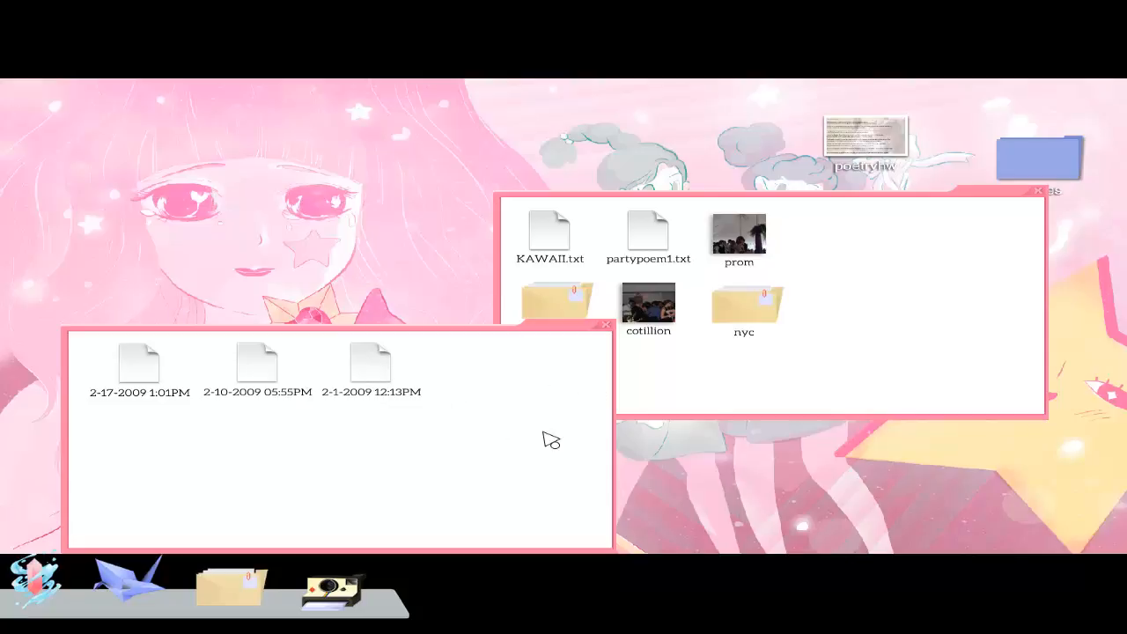
mouse_move(372, 370)
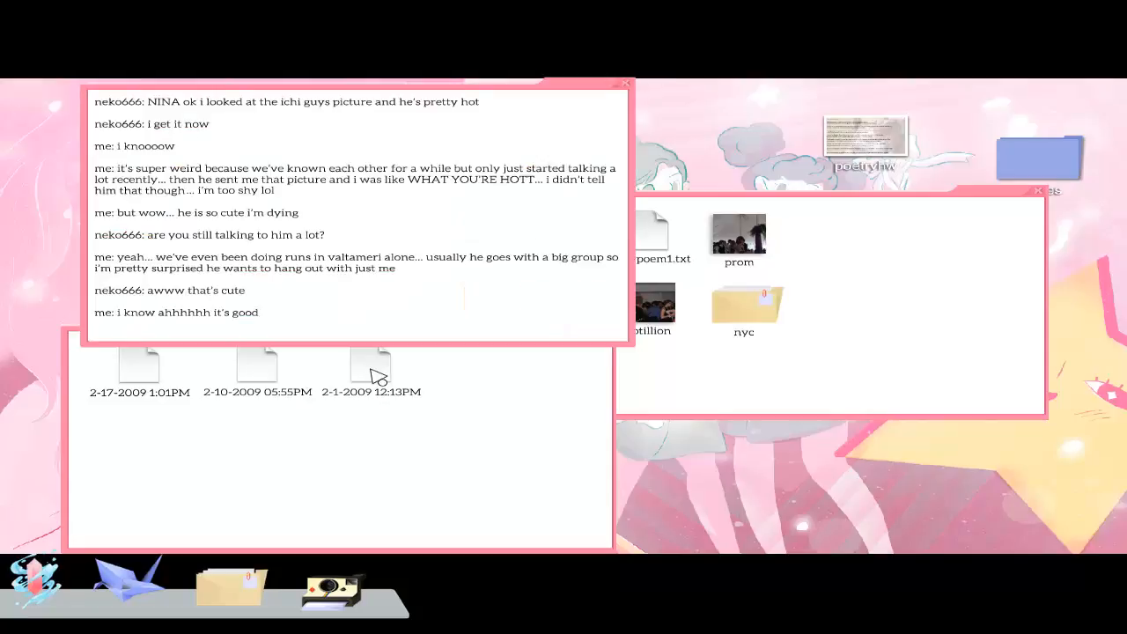
mouse_move(775, 319)
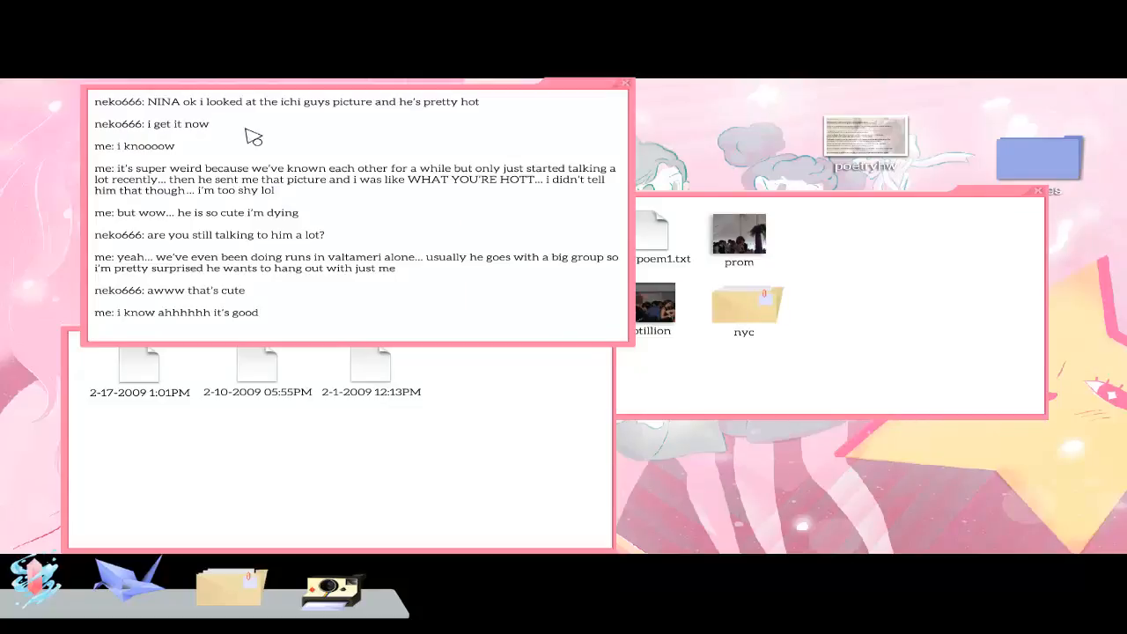
mouse_move(390, 127)
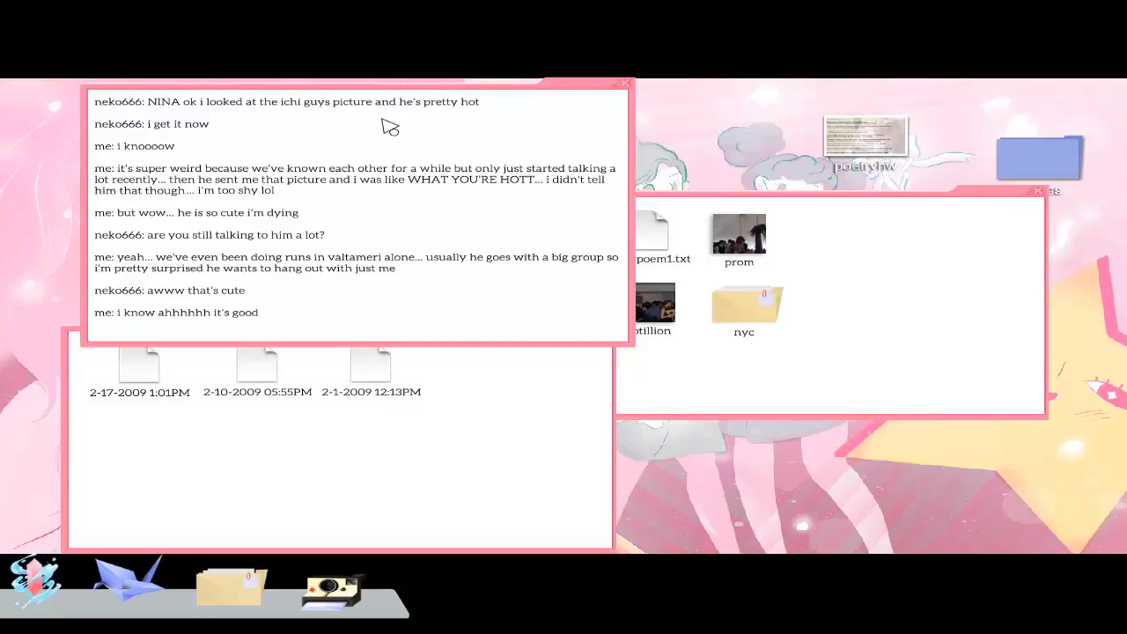
mouse_move(223, 137)
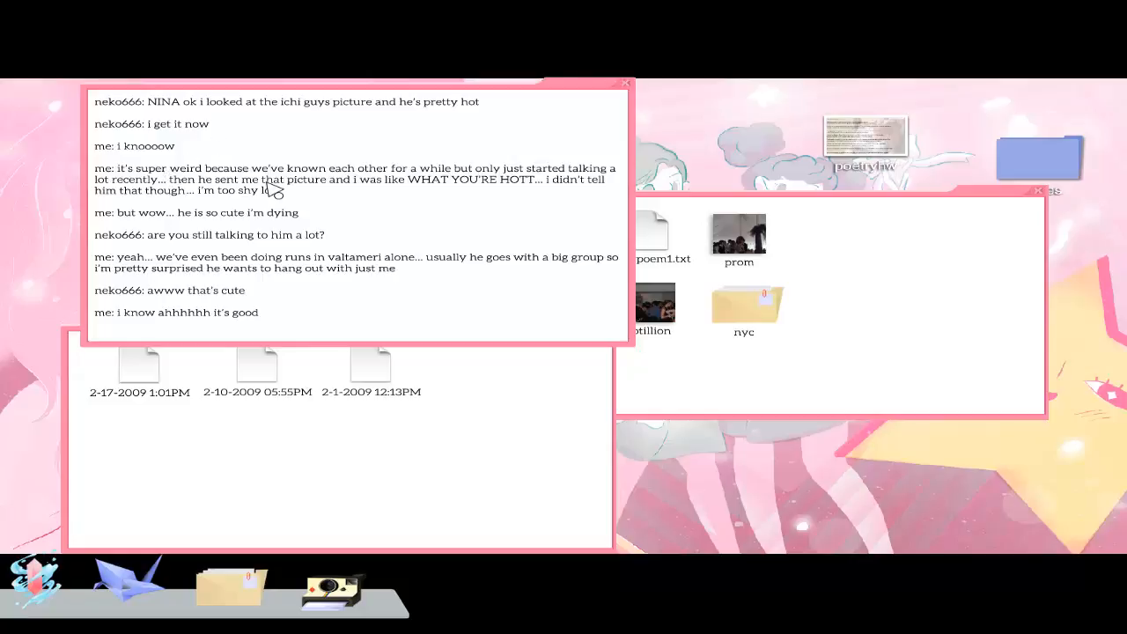
mouse_move(544, 191)
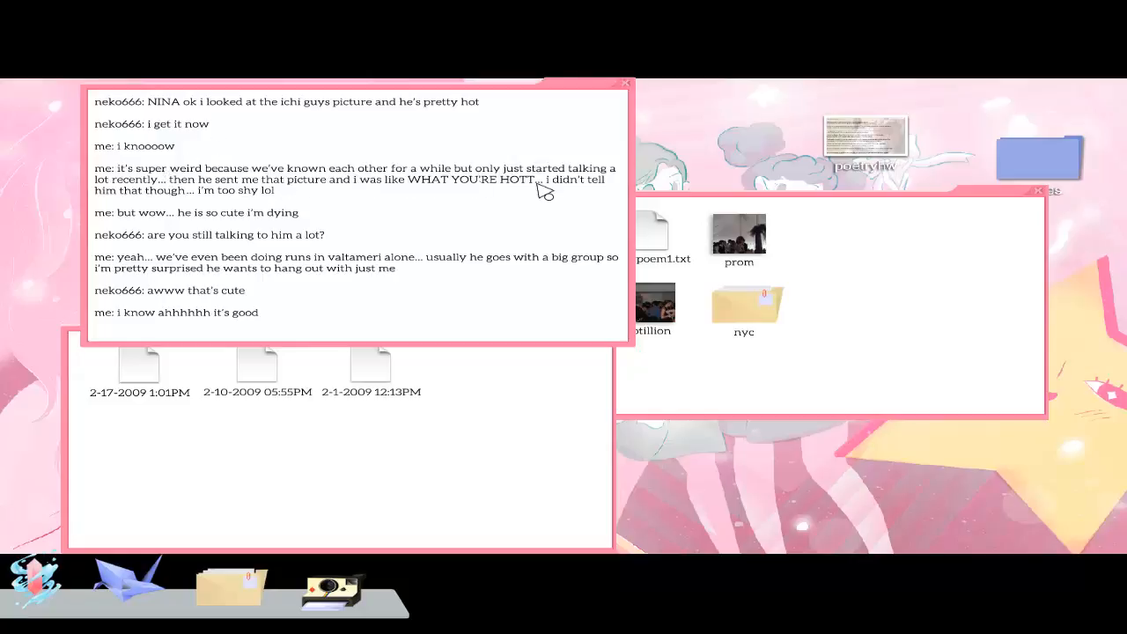
mouse_move(205, 196)
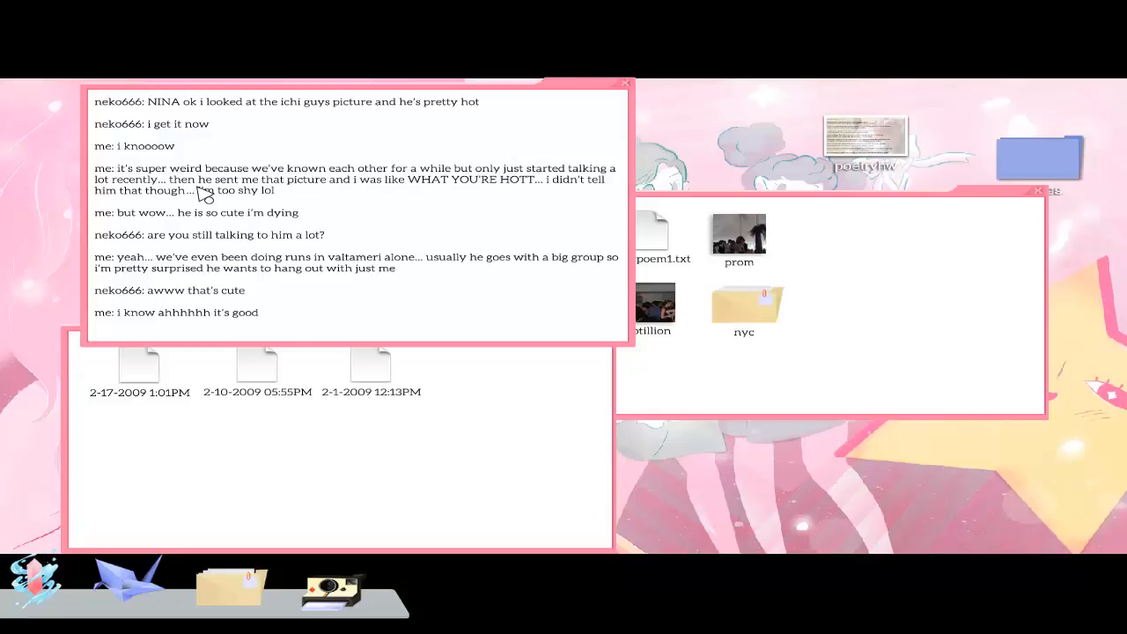
mouse_move(427, 203)
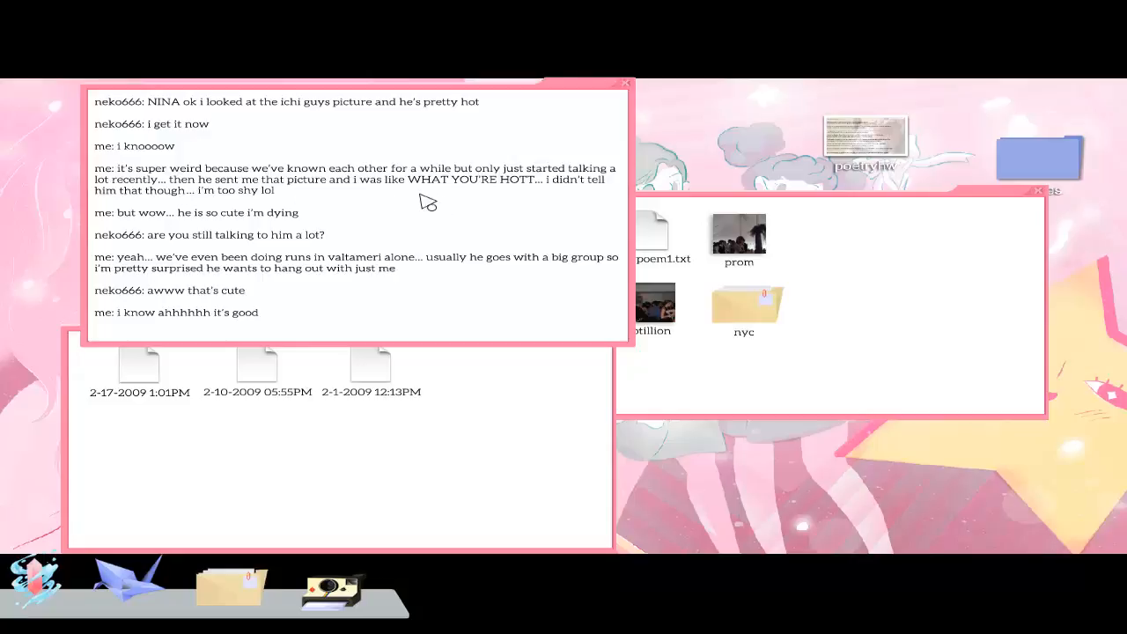
mouse_move(185, 198)
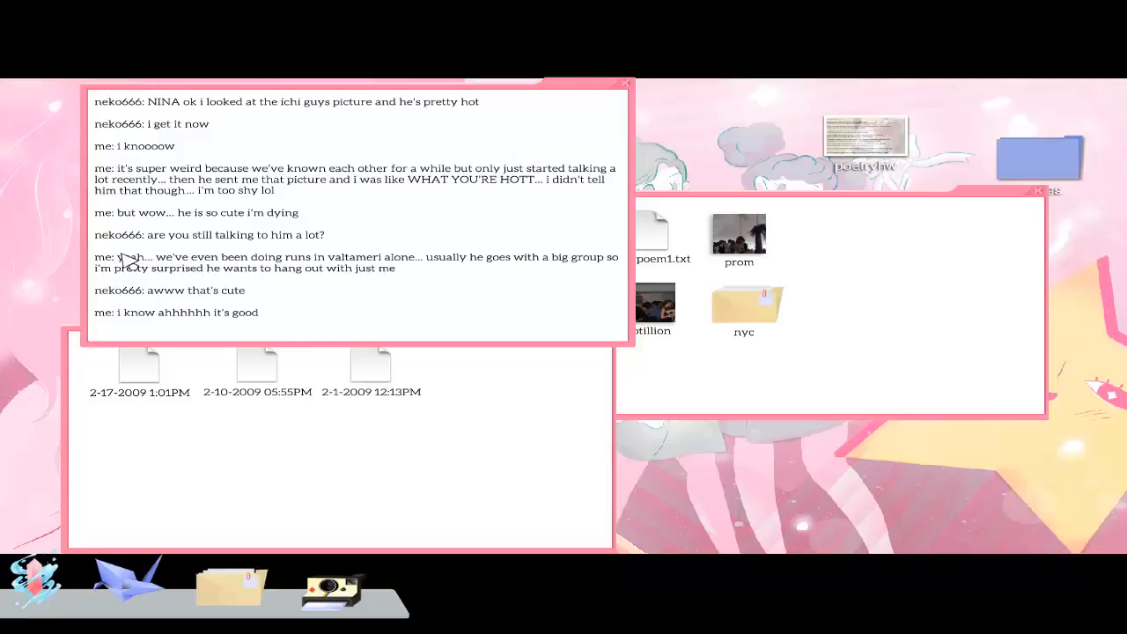
mouse_move(489, 306)
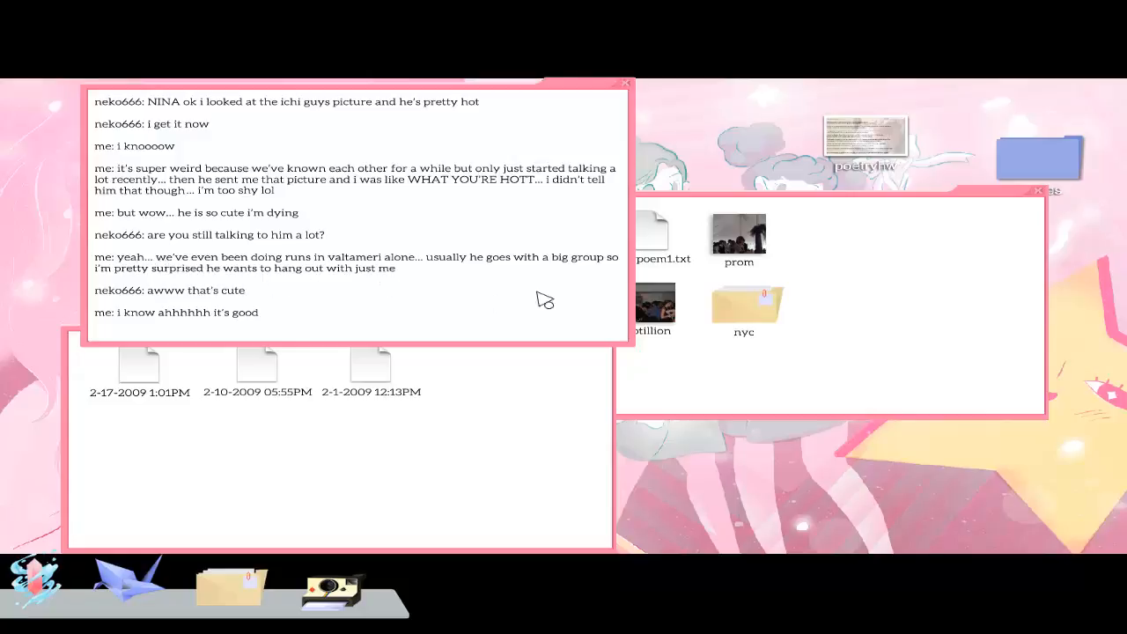
mouse_move(357, 297)
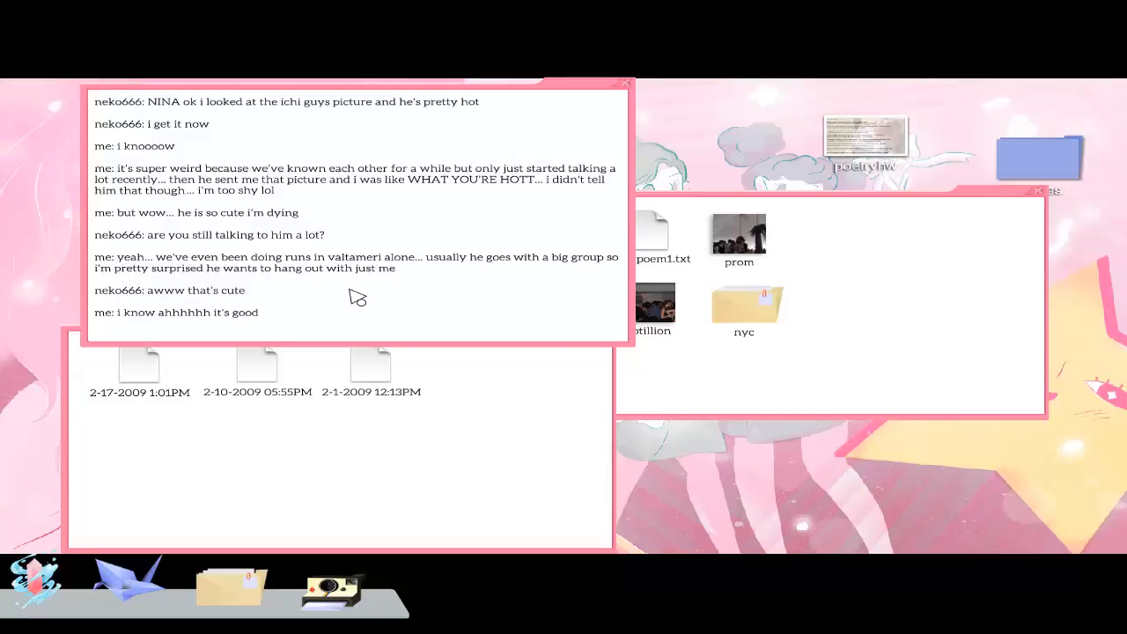
mouse_move(146, 297)
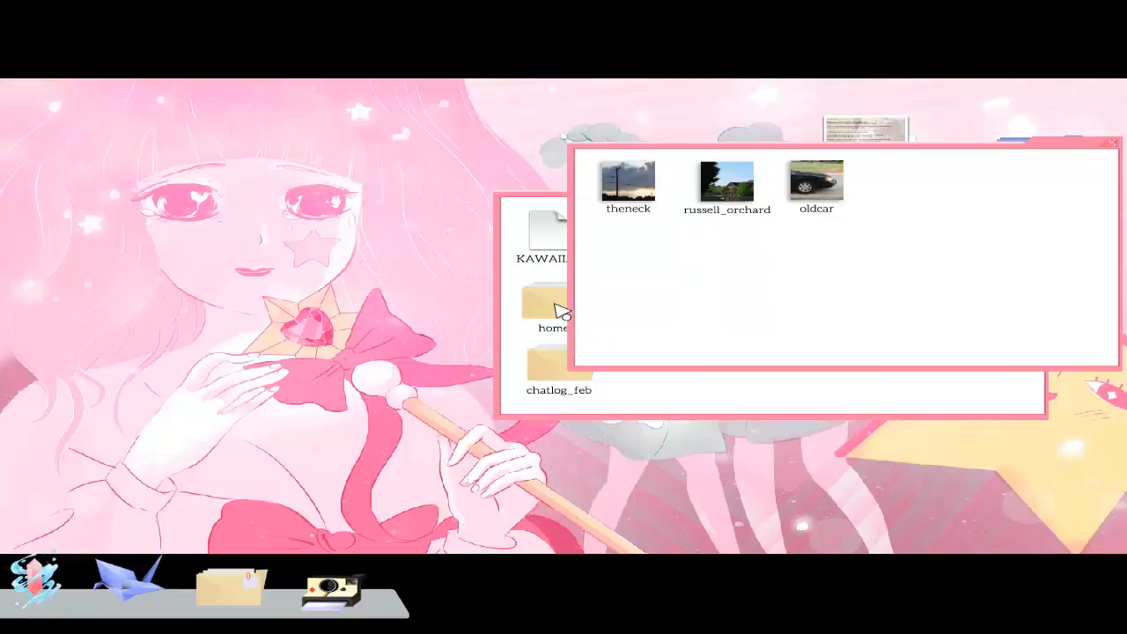
Step: View the theneck photo of cloudy sky over power lines, then close it
double_click(627, 180)
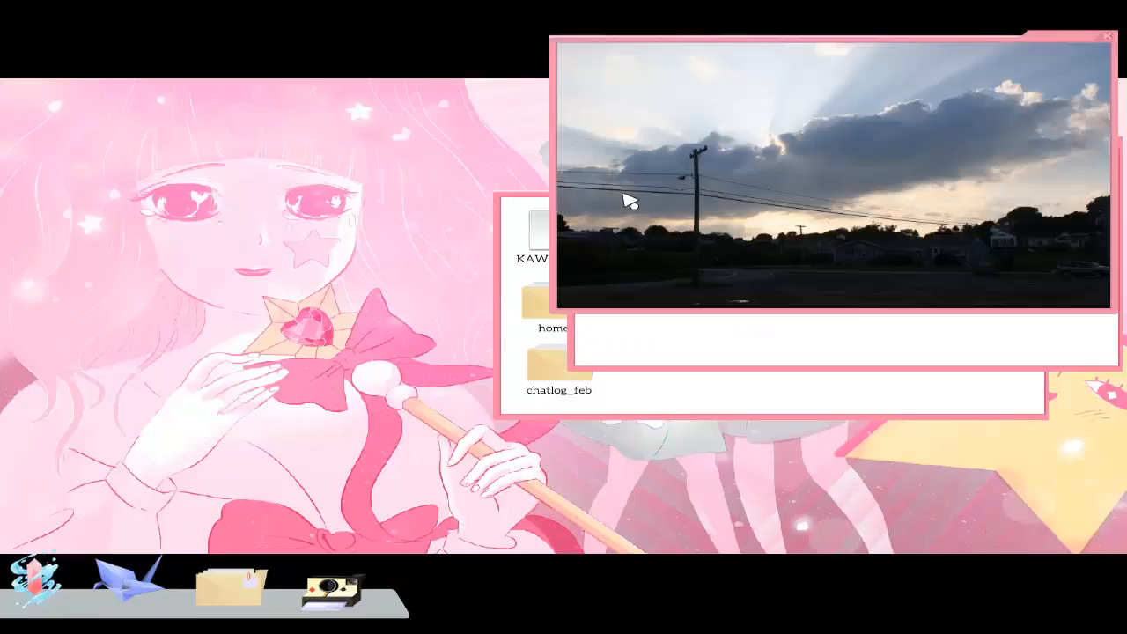
click(1108, 37)
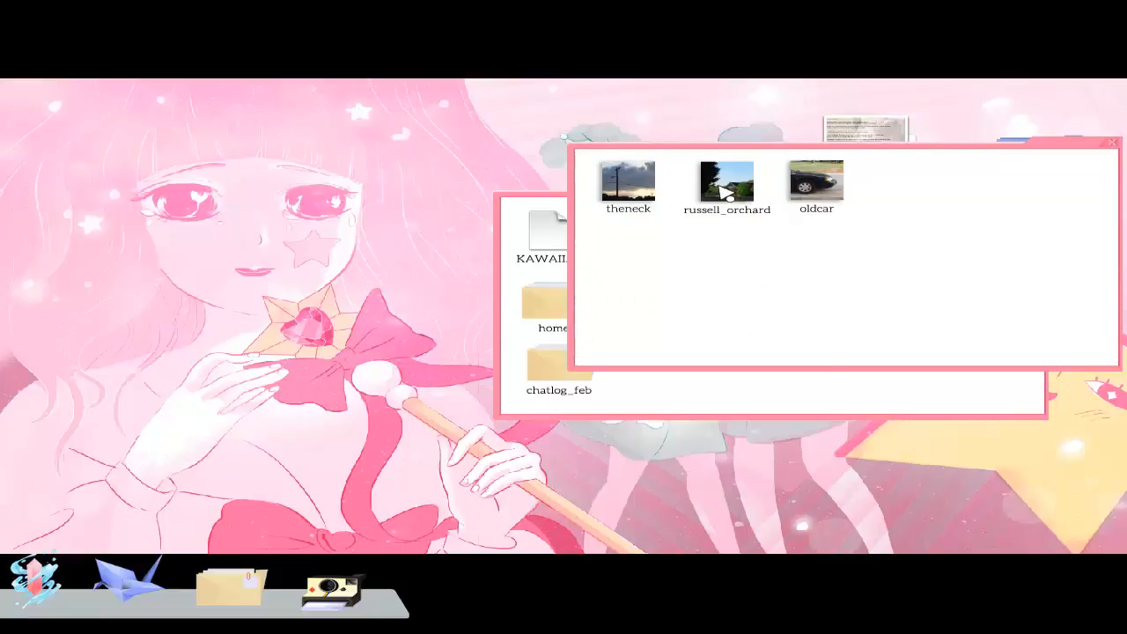